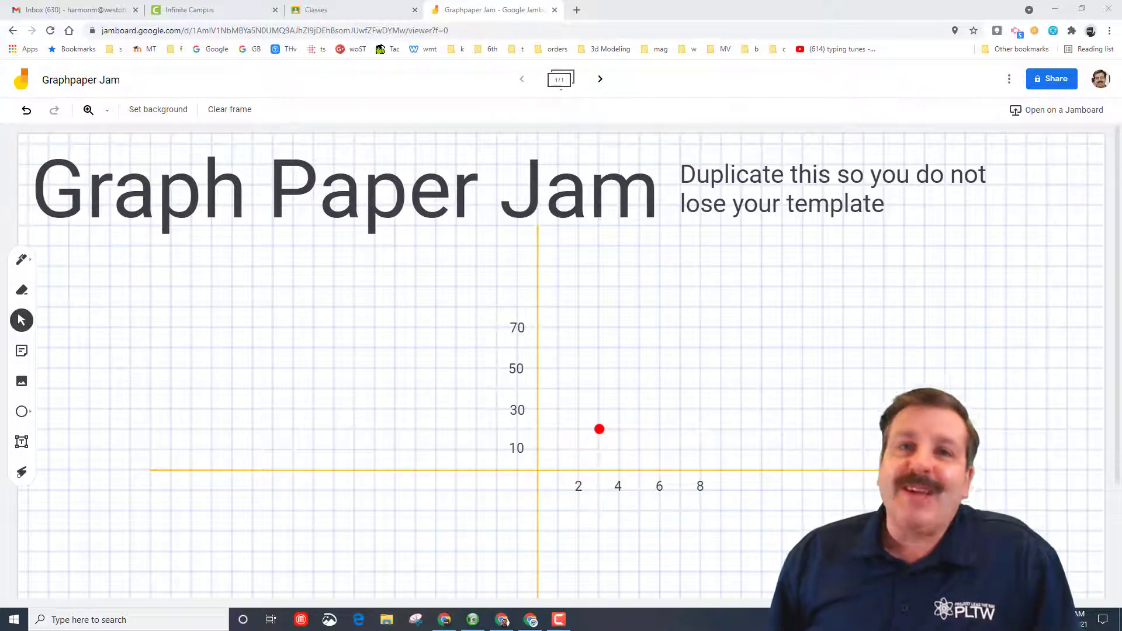
Step: Browse the Google apps list, return to the Graph Paper Jam board, and dismiss its options
{"action": "left_click", "coordinate": [70, 9]}
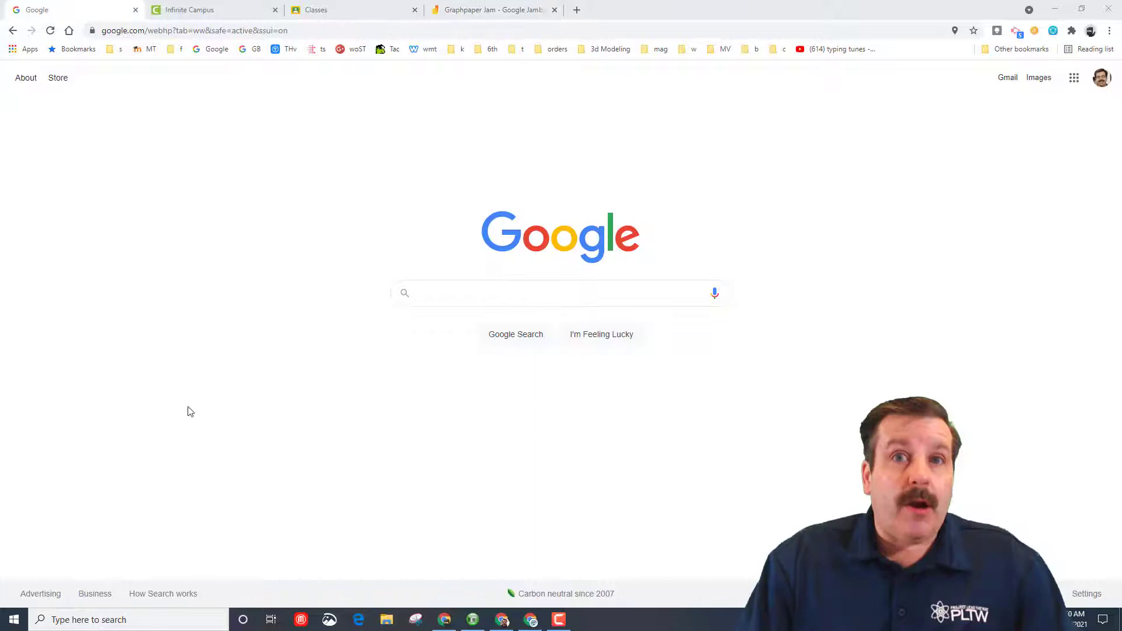
{"action": "mouse_move", "coordinate": [970, 142]}
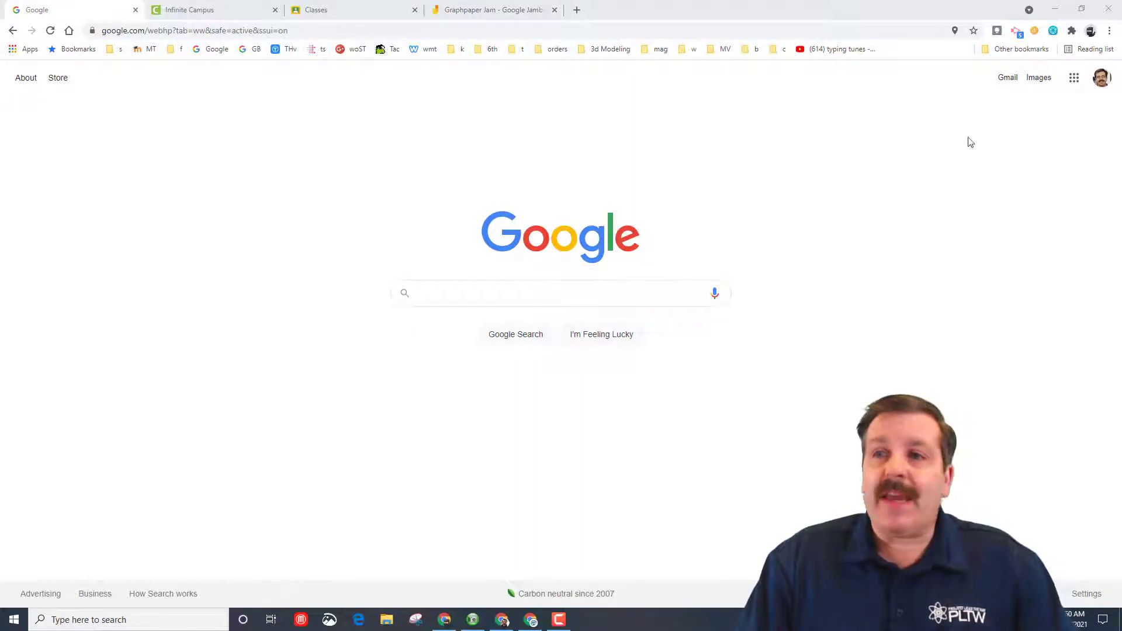
{"action": "left_click", "coordinate": [1073, 77]}
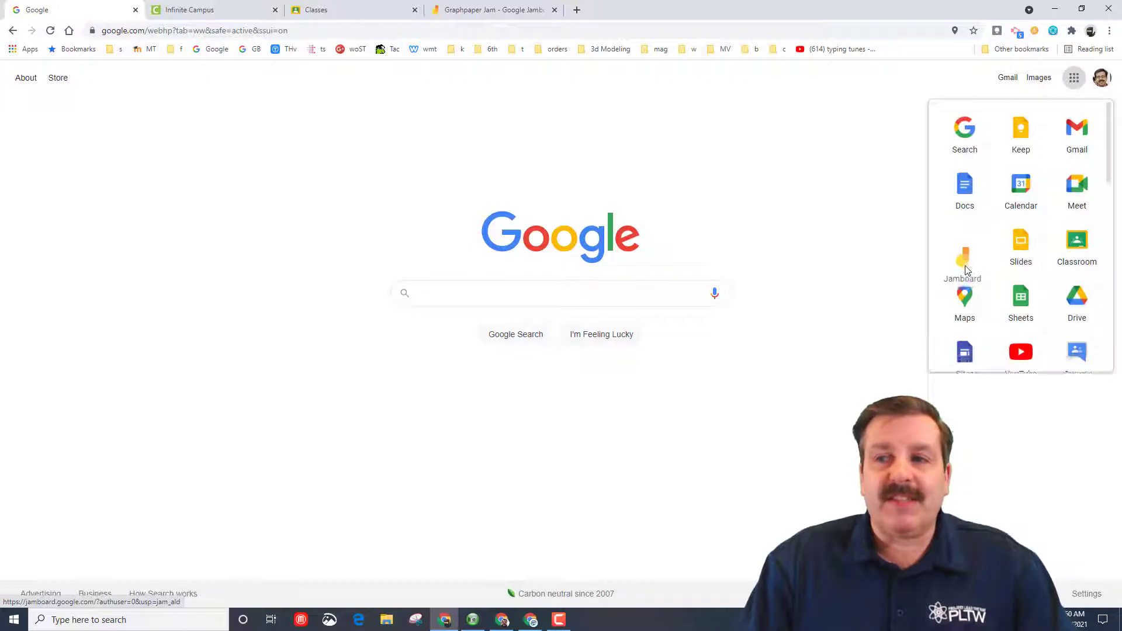
{"action": "scroll", "scroll_direction": "down", "scroll_amount": 3}
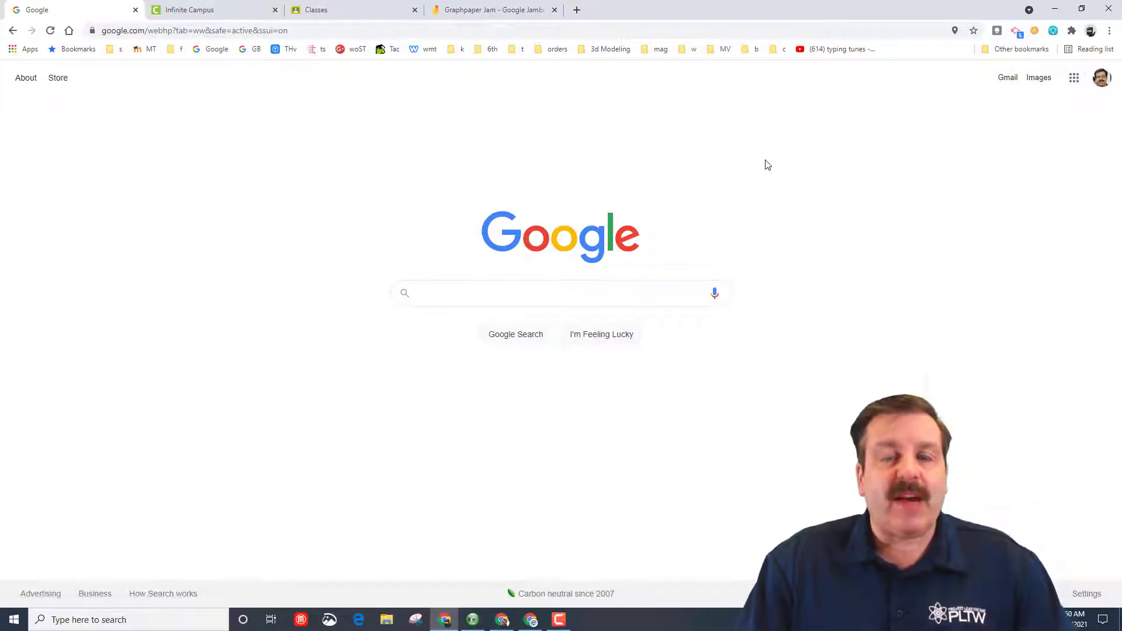
{"action": "left_click", "coordinate": [490, 10]}
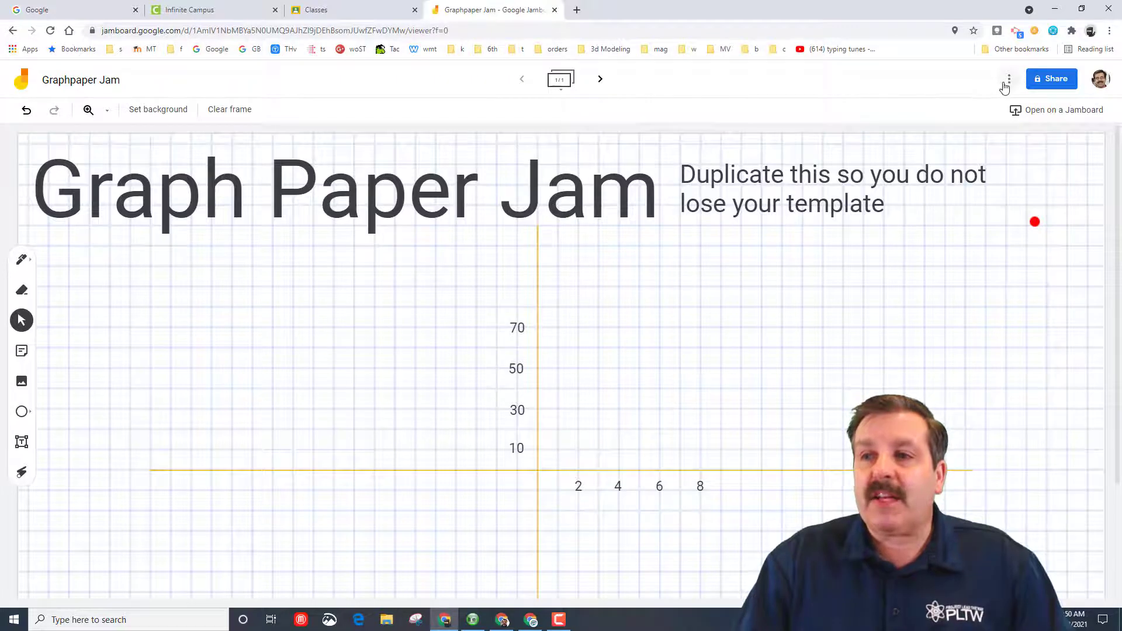
{"action": "left_click", "coordinate": [1008, 78]}
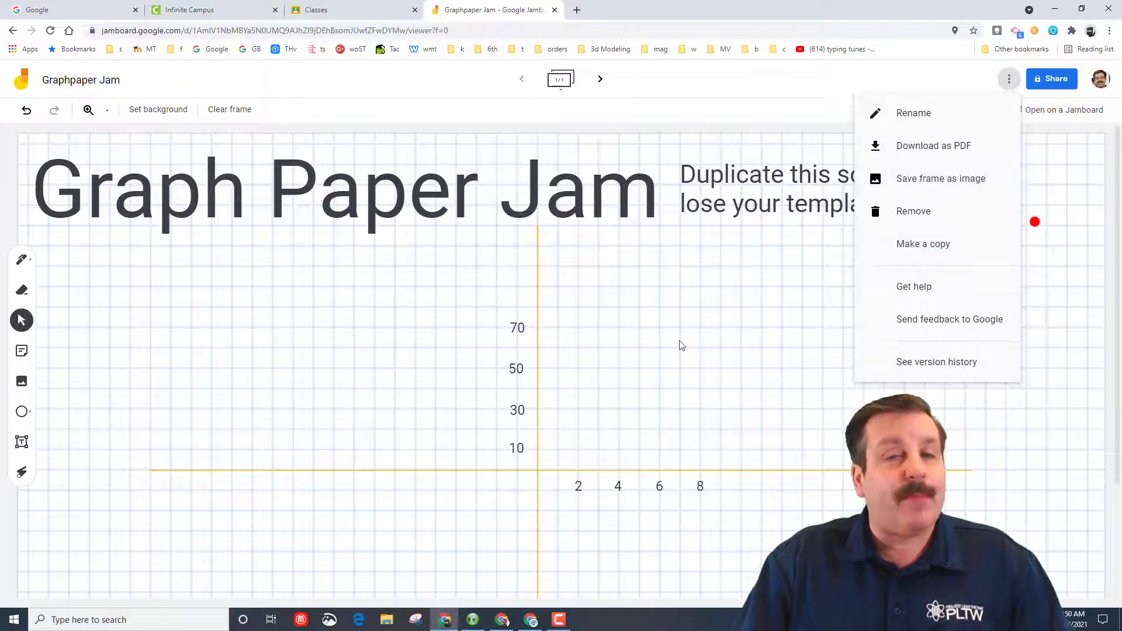
{"action": "mouse_move", "coordinate": [678, 328]}
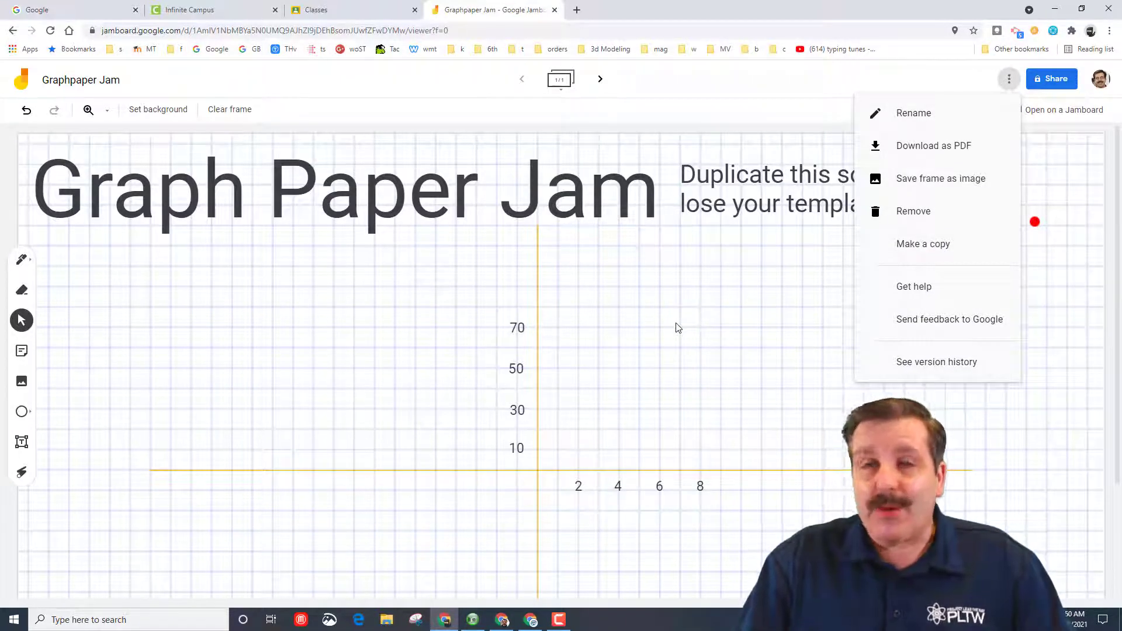
{"action": "left_click", "coordinate": [576, 133]}
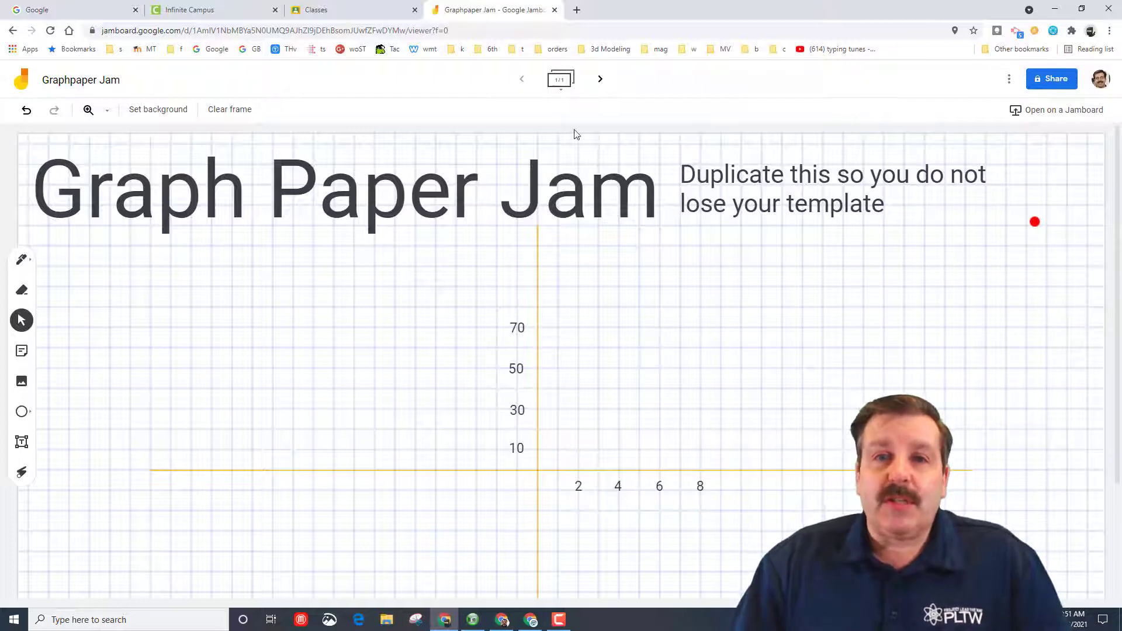
{"action": "mouse_move", "coordinate": [178, 237]}
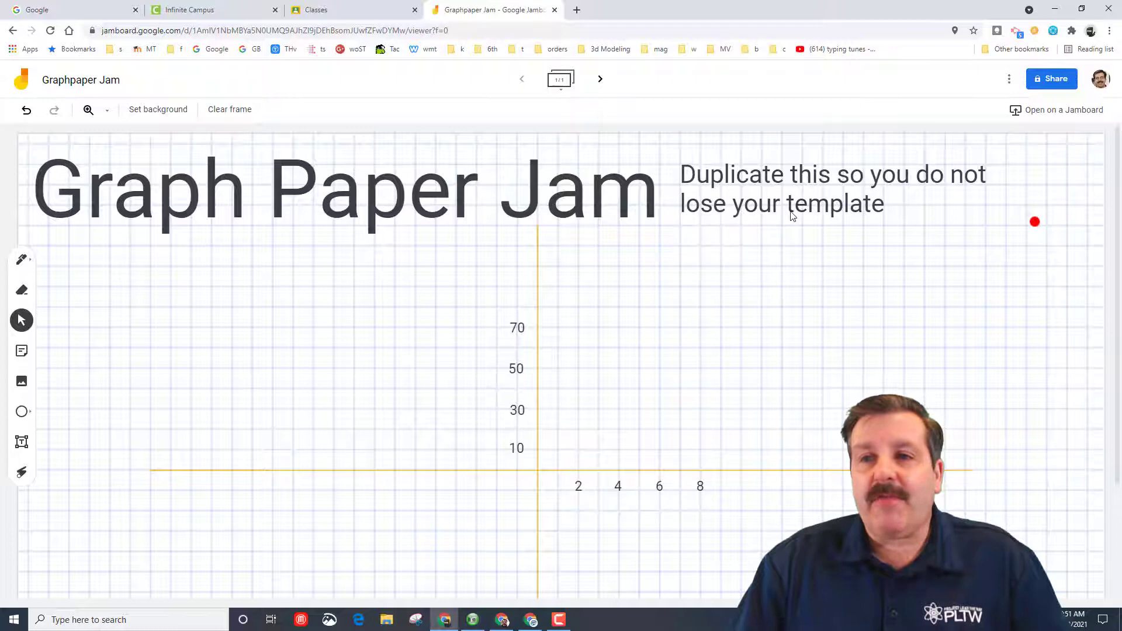
{"action": "mouse_move", "coordinate": [843, 241]}
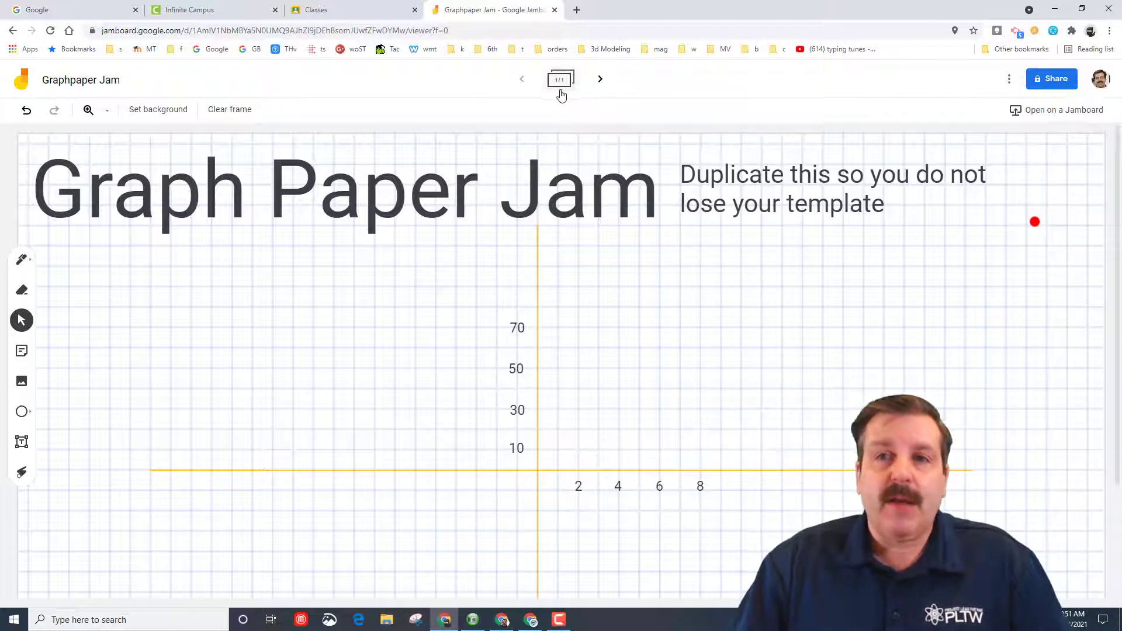
Step: Duplicate the Graph Paper Jam template frame from the frame bar
{"action": "left_click", "coordinate": [560, 79]}
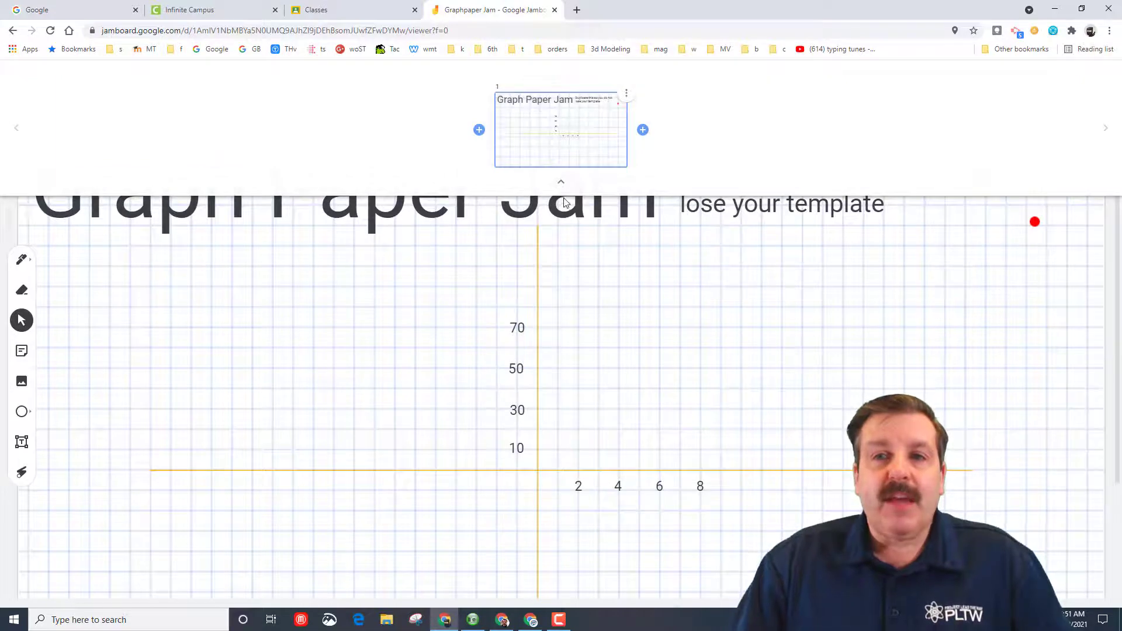
{"action": "left_click", "coordinate": [625, 93]}
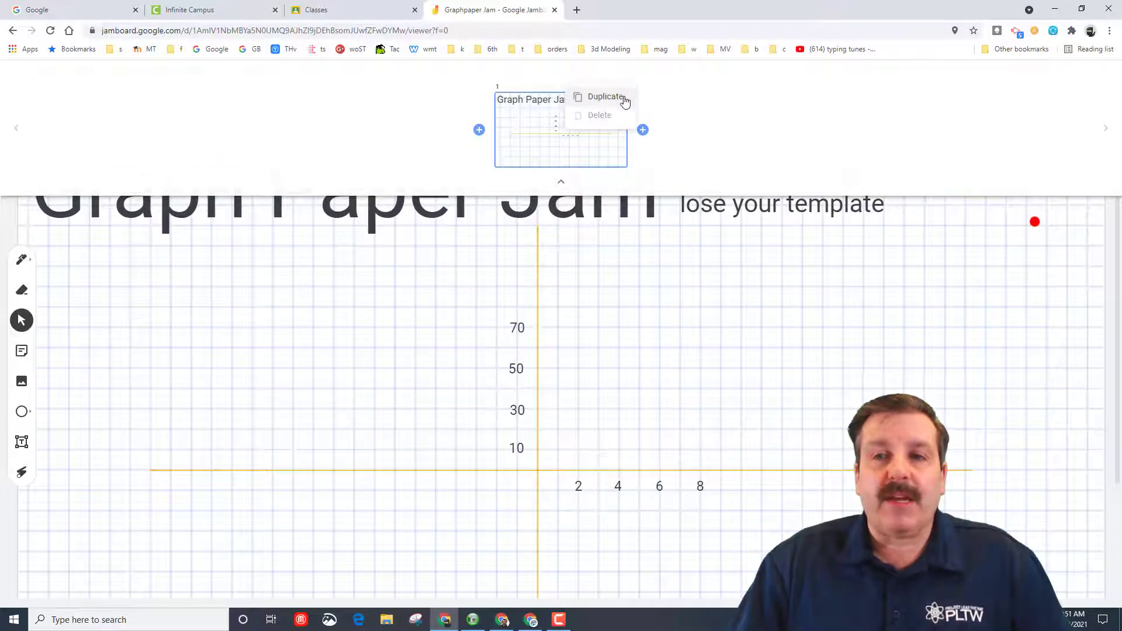
{"action": "left_click", "coordinate": [605, 97]}
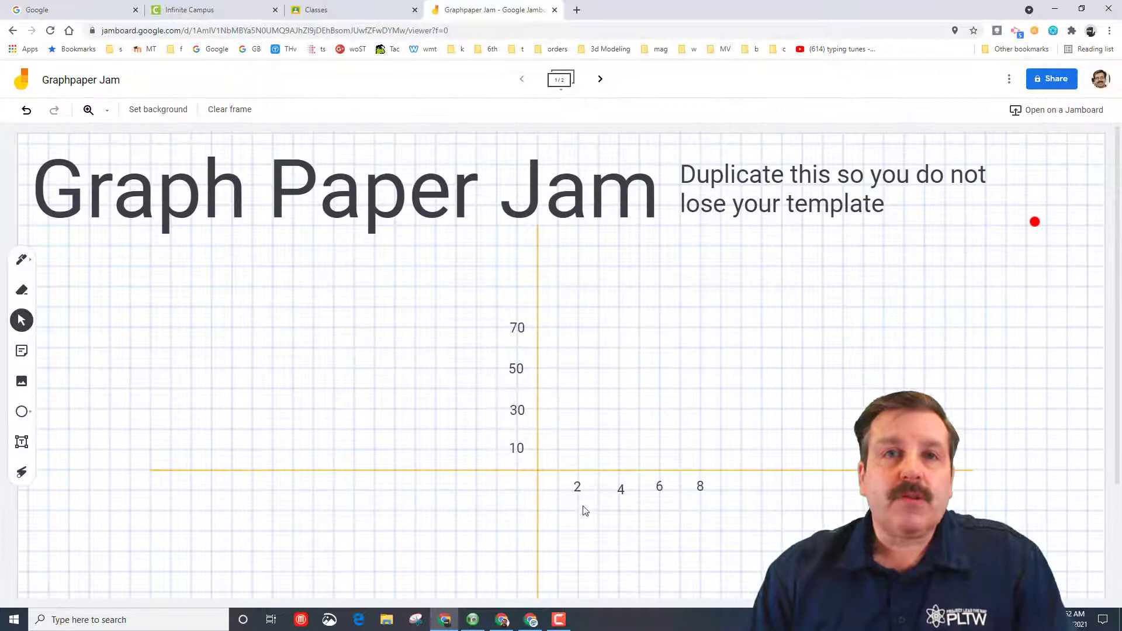
Step: Realign the 4 label and add a new 10 label after 8, then select the 70 label
{"action": "left_click", "coordinate": [621, 488]}
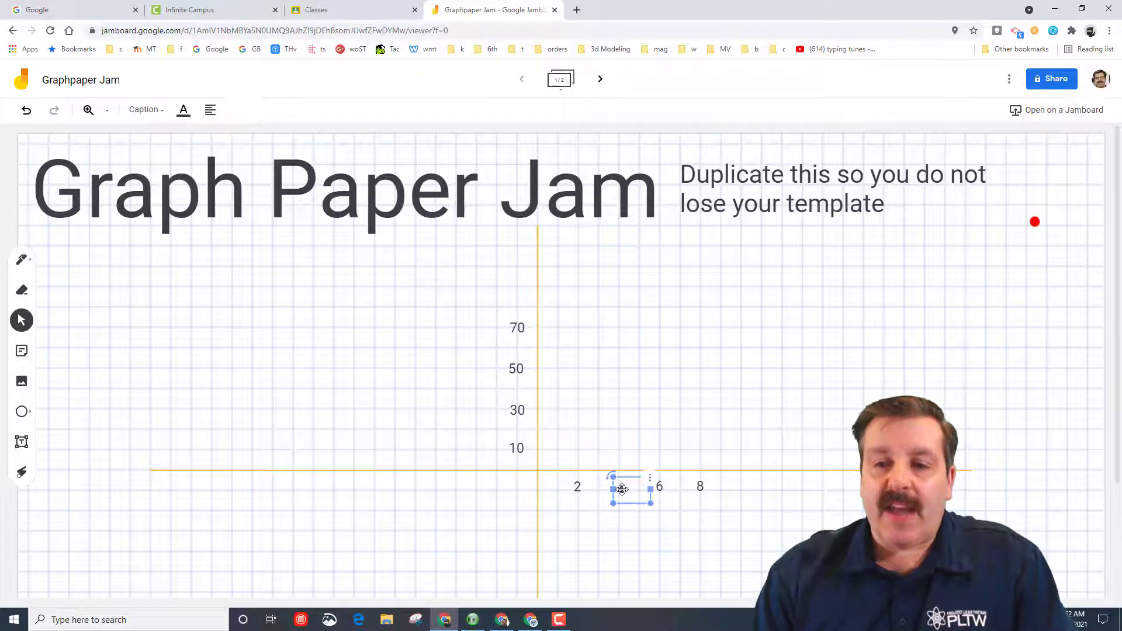
{"action": "left_click_drag", "start_coordinate": [630, 488], "coordinate": [587, 487]}
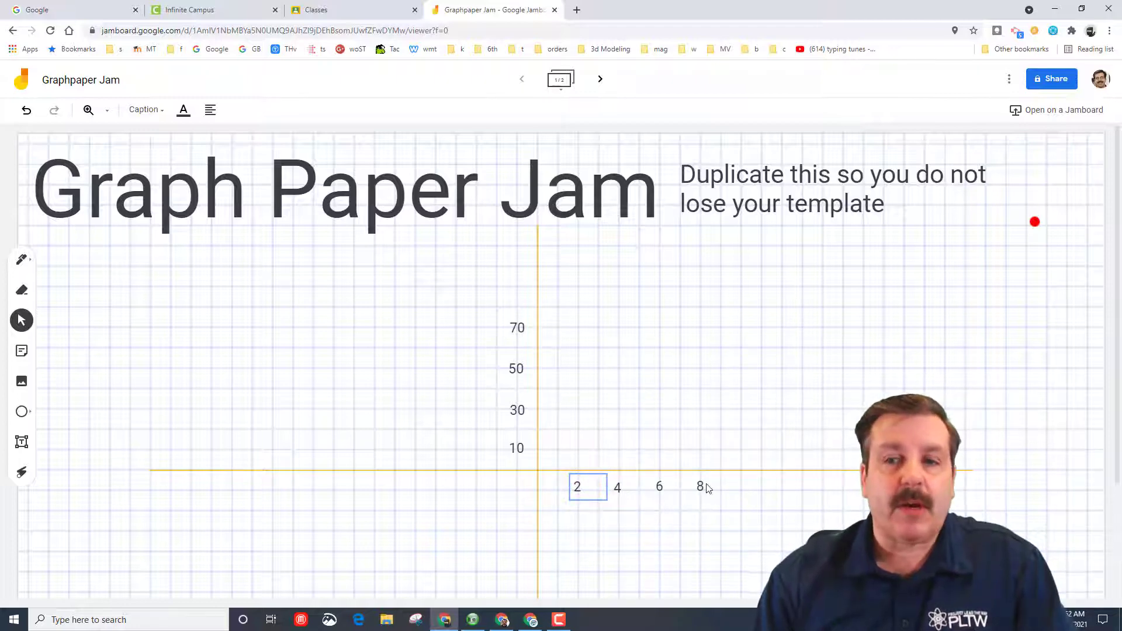
{"action": "left_click", "coordinate": [700, 486]}
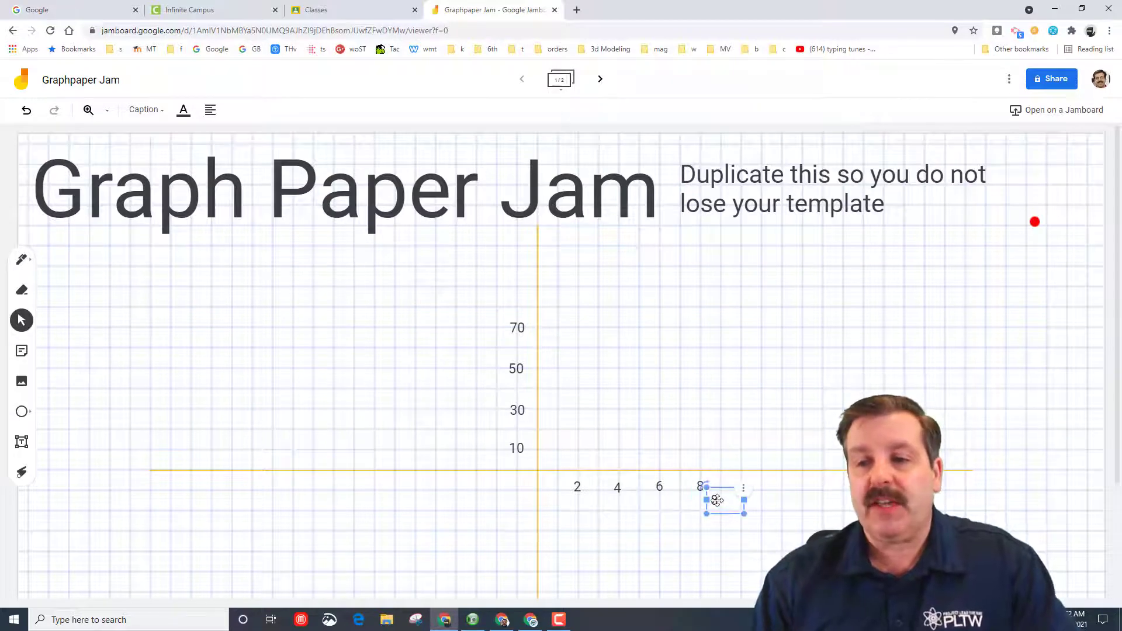
{"action": "left_click_drag", "start_coordinate": [724, 499], "coordinate": [740, 487]}
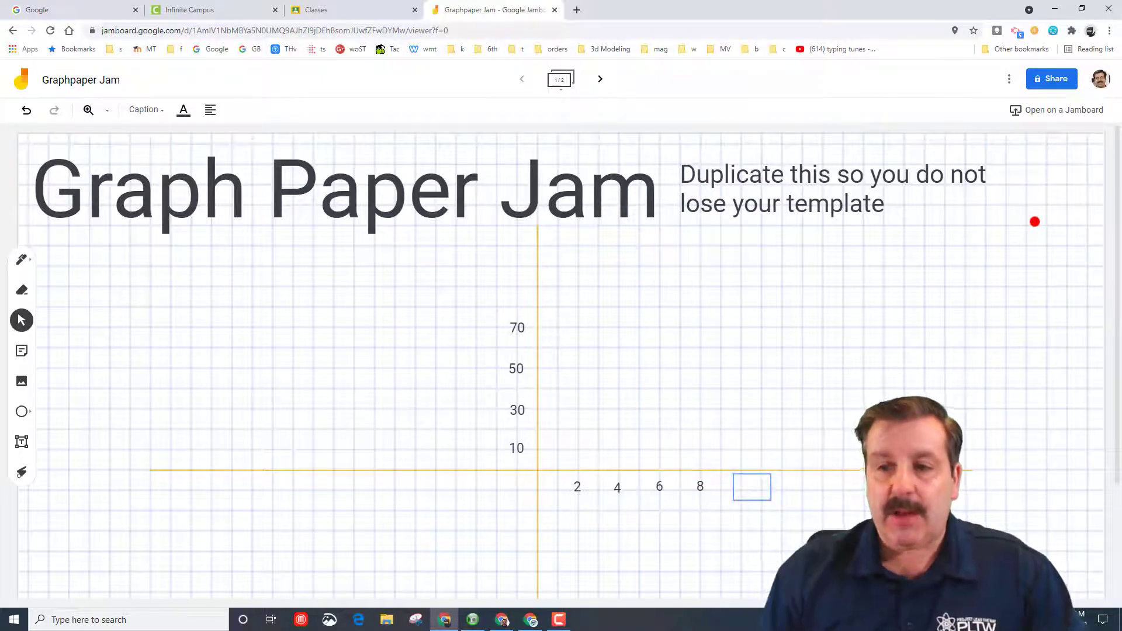
{"action": "type", "text": "10"}
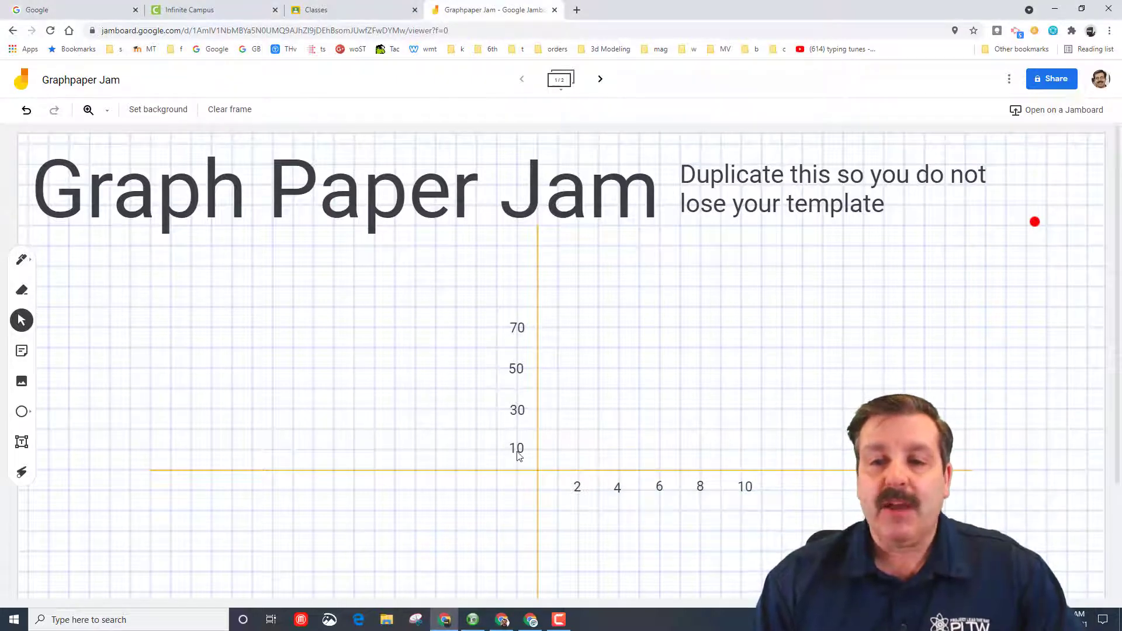
{"action": "left_click", "coordinate": [517, 369]}
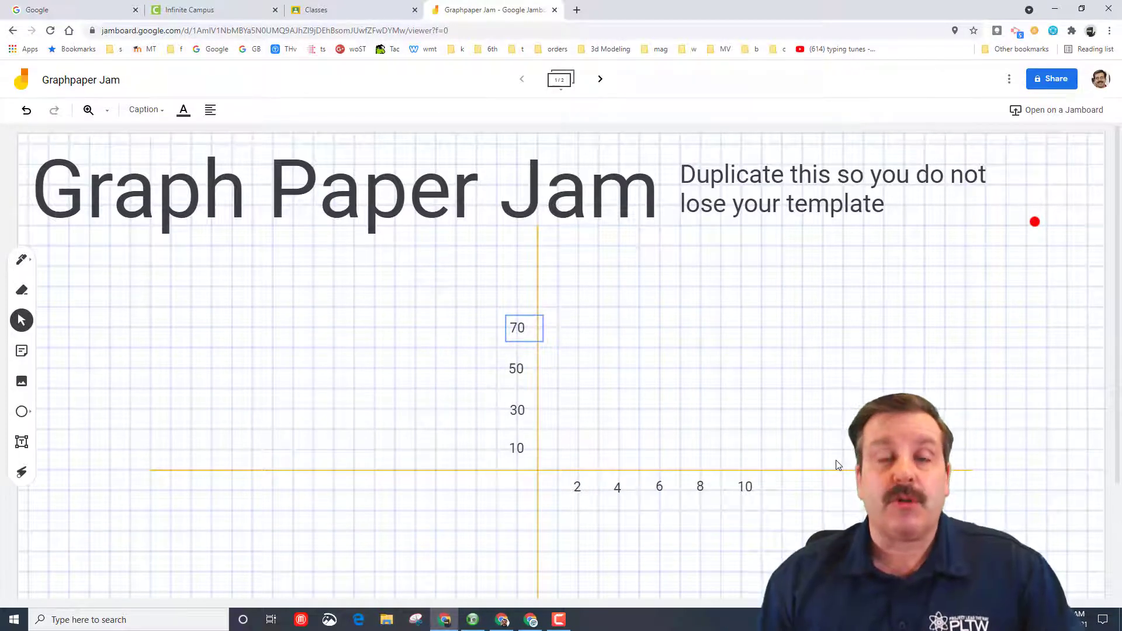
{"action": "mouse_move", "coordinate": [22, 260]}
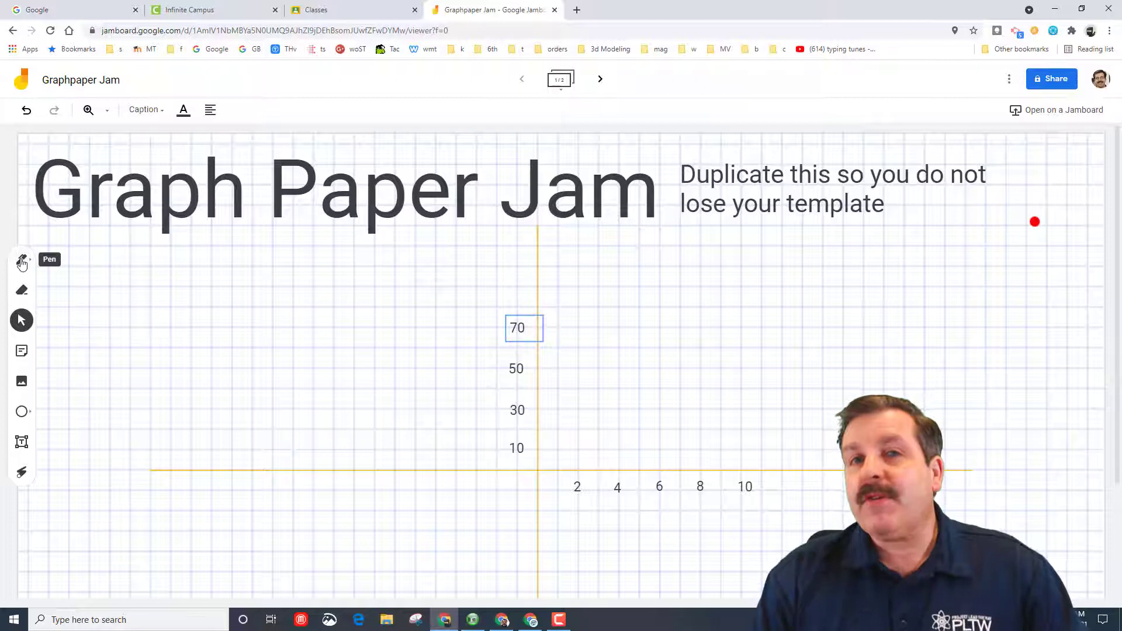
Step: Size a second red dot like the first and move it to about x 5, y 60
{"action": "left_click", "coordinate": [22, 260]}
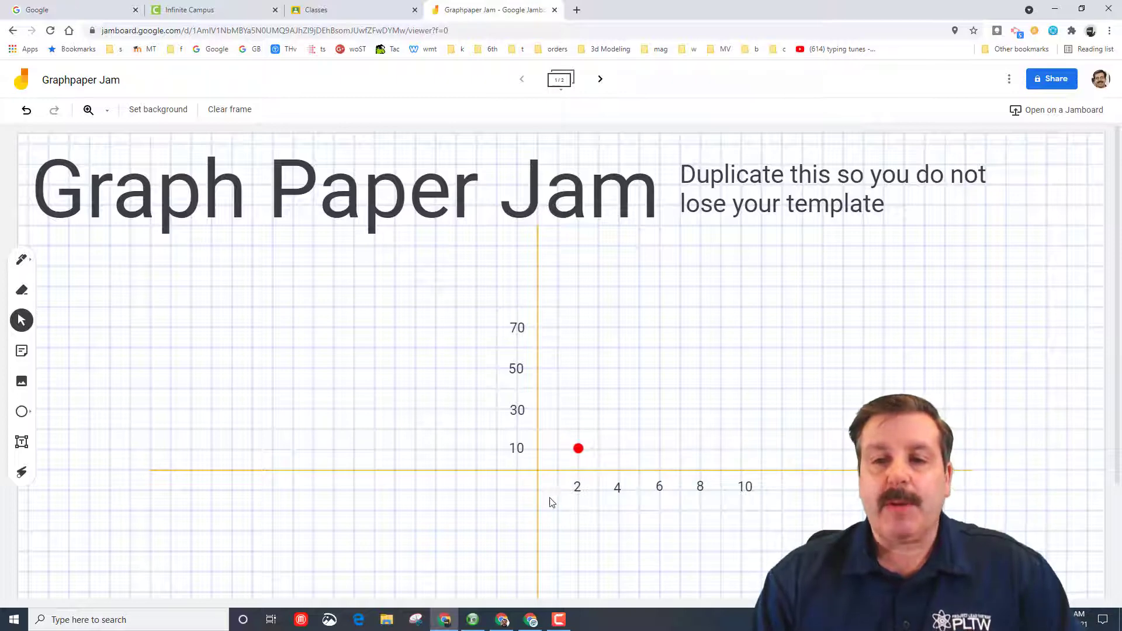
{"action": "mouse_move", "coordinate": [545, 464]}
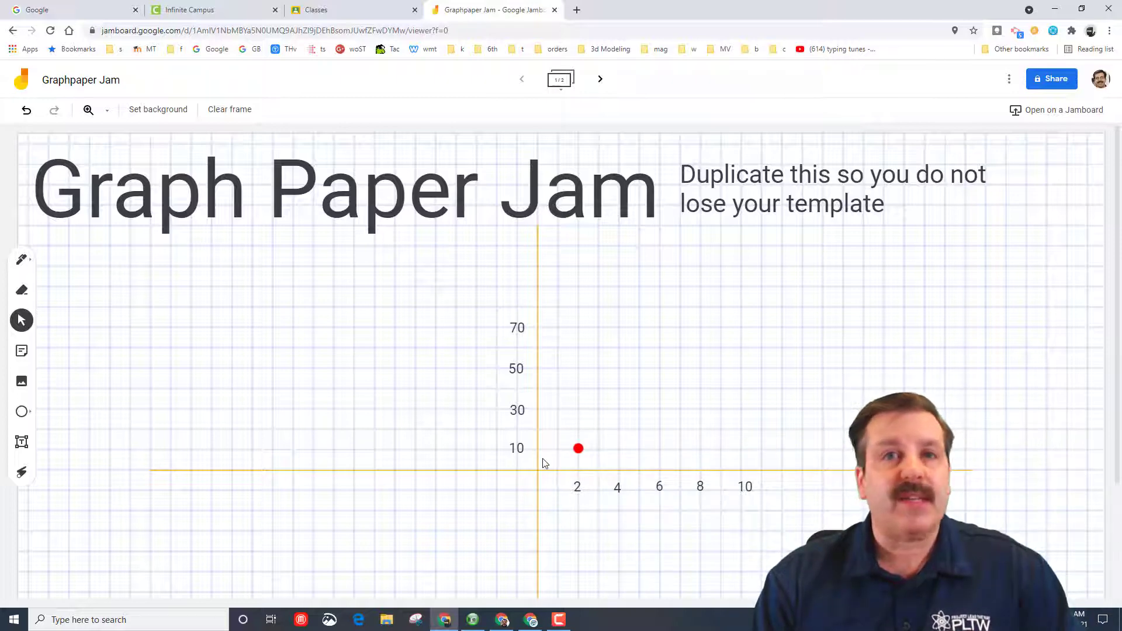
{"action": "mouse_move", "coordinate": [580, 456]}
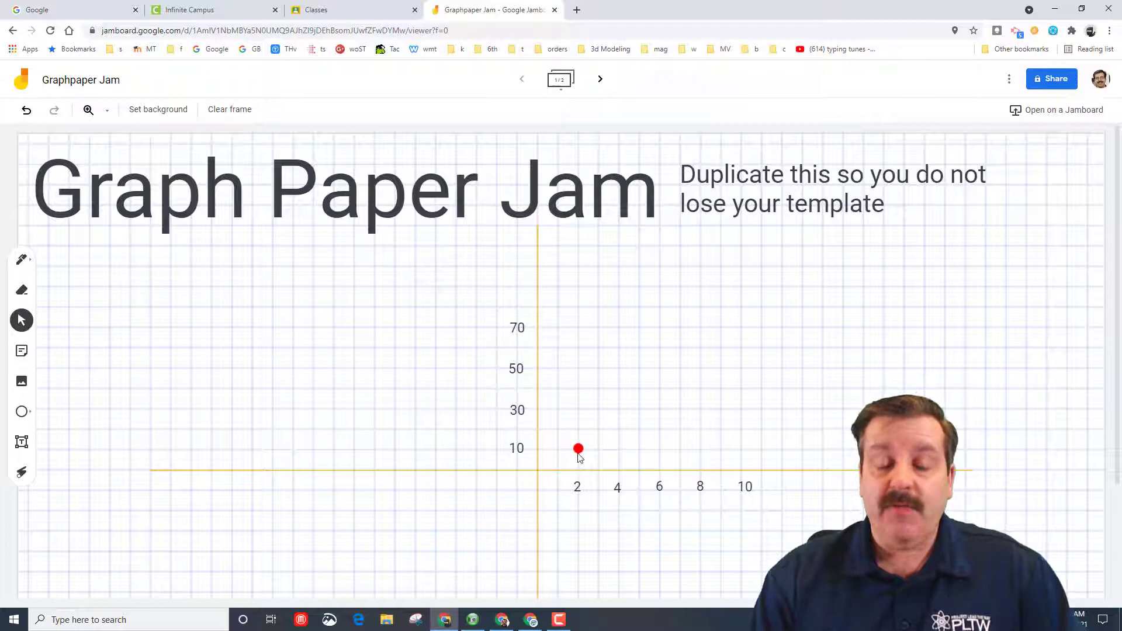
{"action": "left_click", "coordinate": [578, 449]}
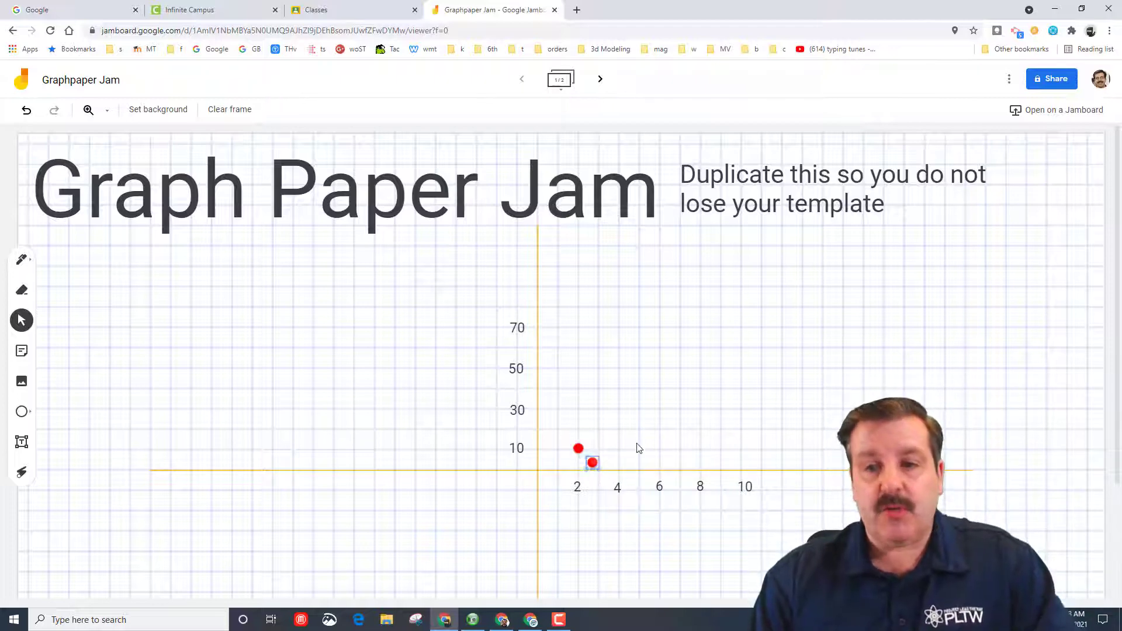
{"action": "left_click_drag", "start_coordinate": [592, 462], "coordinate": [662, 394]}
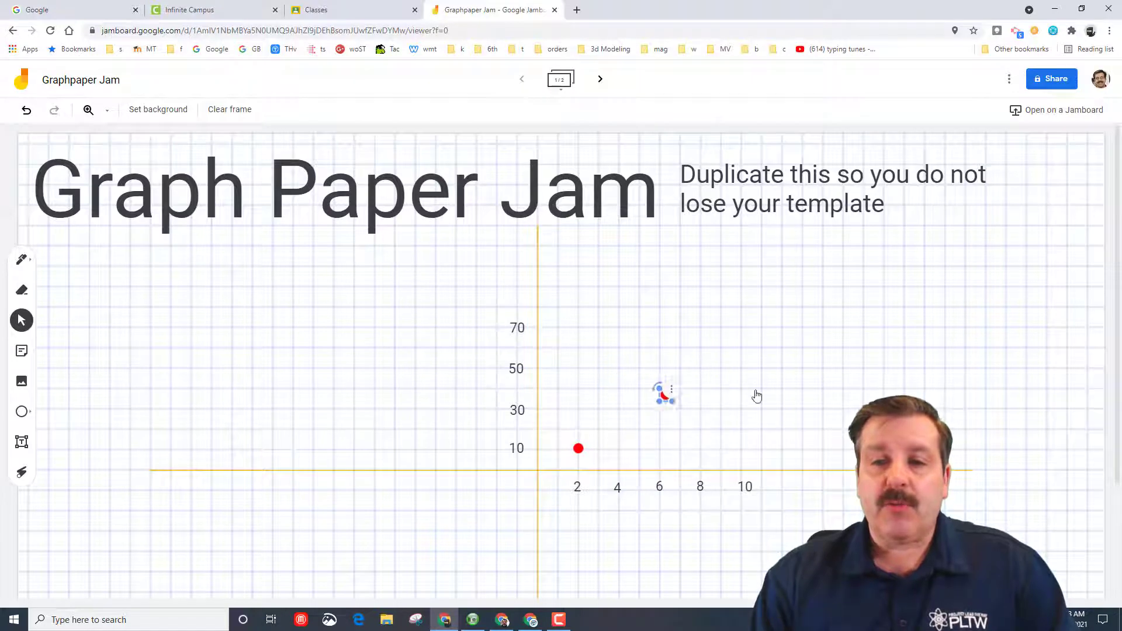
{"action": "left_click_drag", "start_coordinate": [662, 393], "coordinate": [626, 347]}
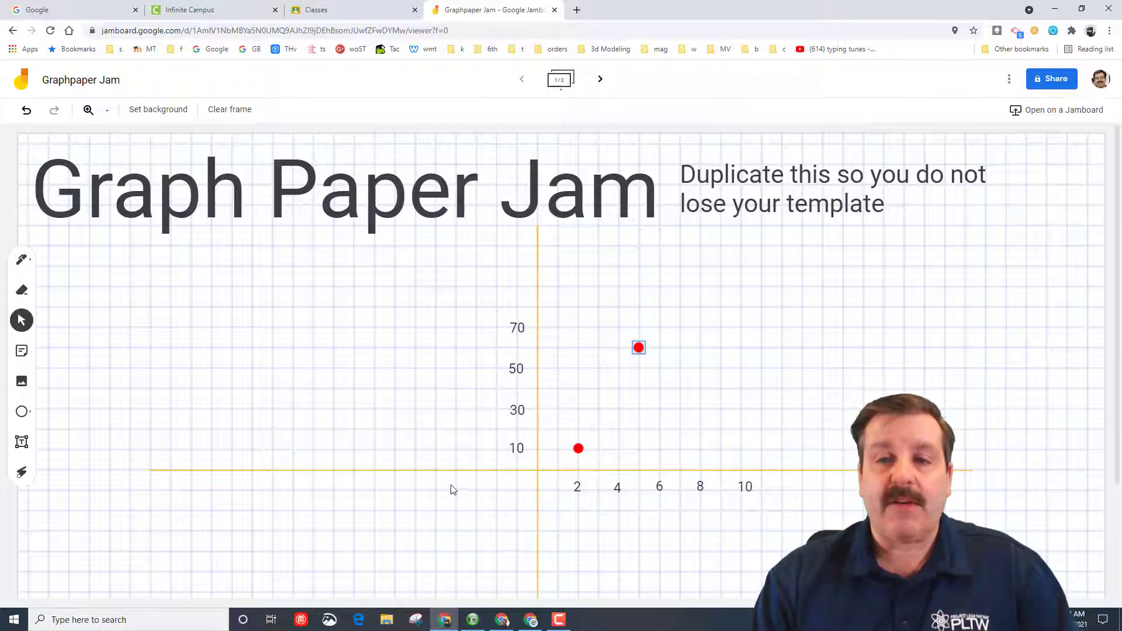
{"action": "mouse_move", "coordinate": [1025, 231]}
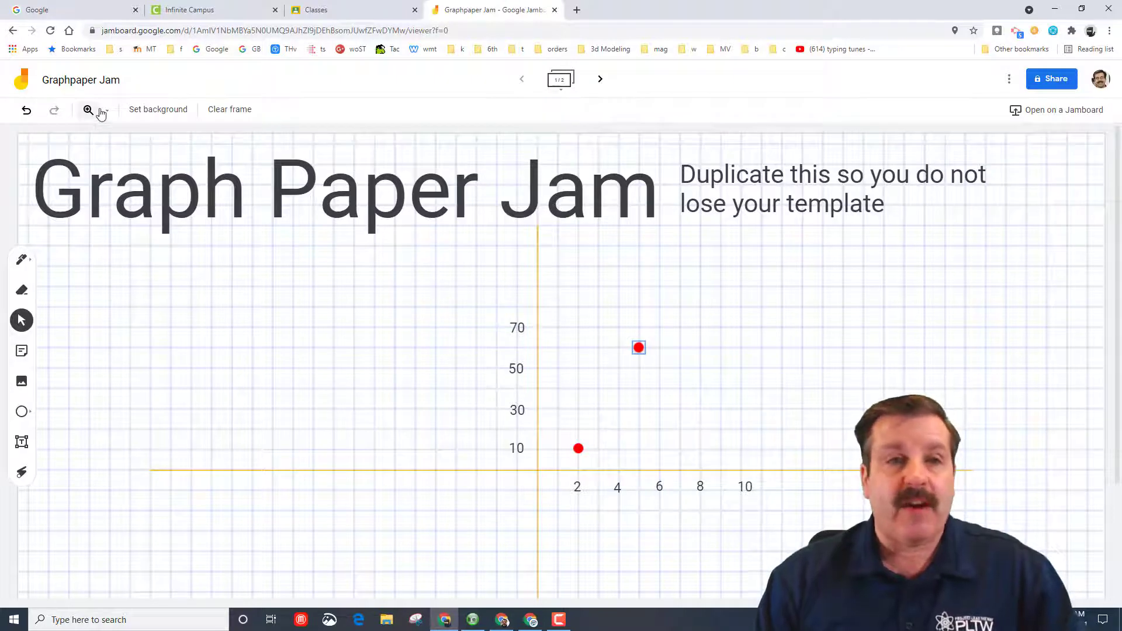
Step: Zoom to 200%, nudge the lower red dot onto the x 2 line, then zoom out
{"action": "left_click", "coordinate": [106, 109]}
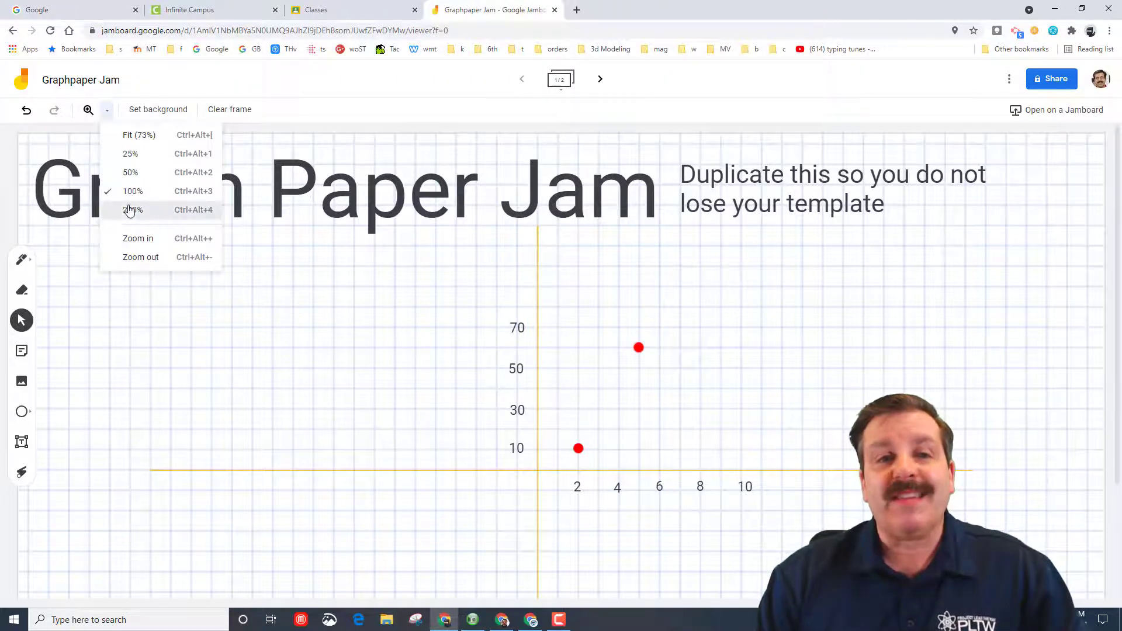
{"action": "left_click", "coordinate": [133, 210]}
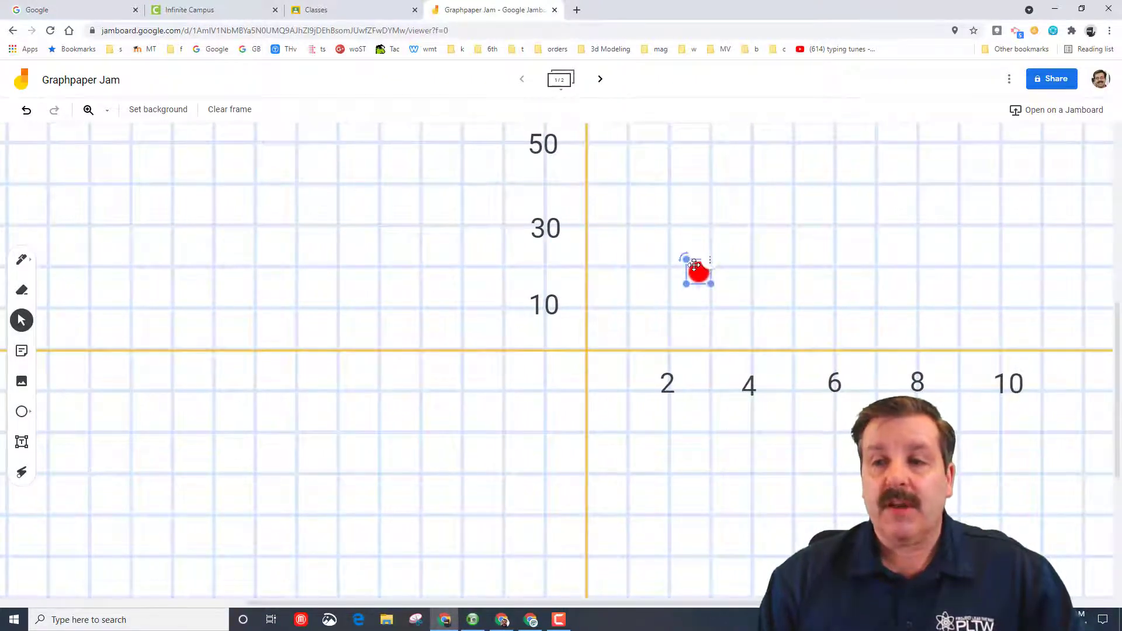
{"action": "left_click_drag", "start_coordinate": [698, 271], "coordinate": [667, 290]}
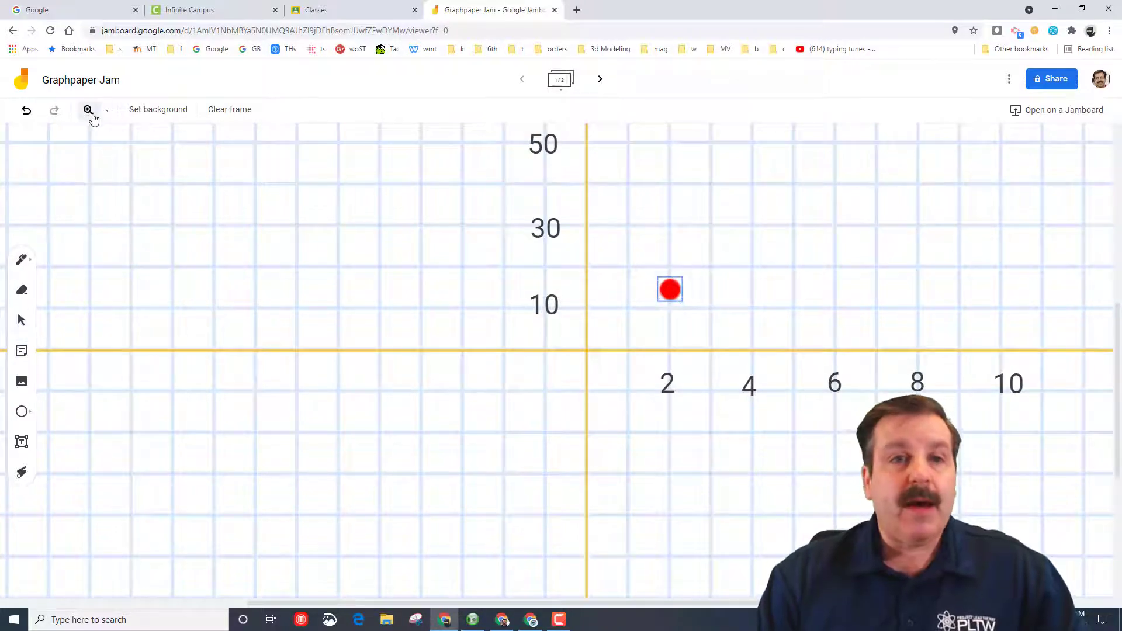
{"action": "left_click", "coordinate": [107, 110]}
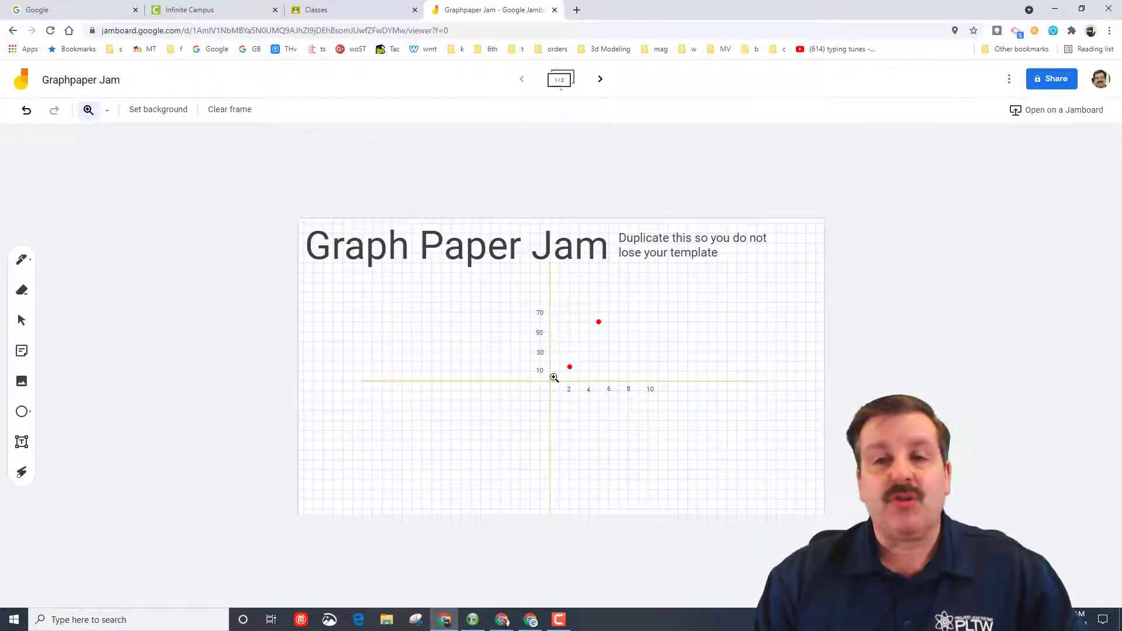
{"action": "mouse_move", "coordinate": [549, 460]}
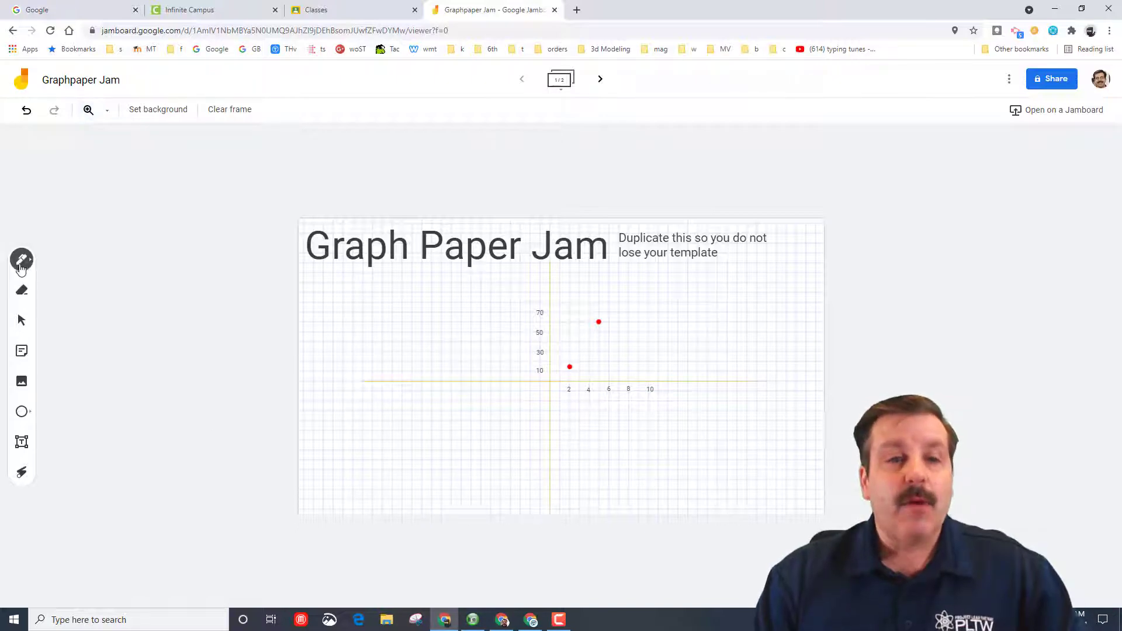
Step: Draw with the teal pen, fit the frame in the window, then erase the line
{"action": "left_click", "coordinate": [22, 260]}
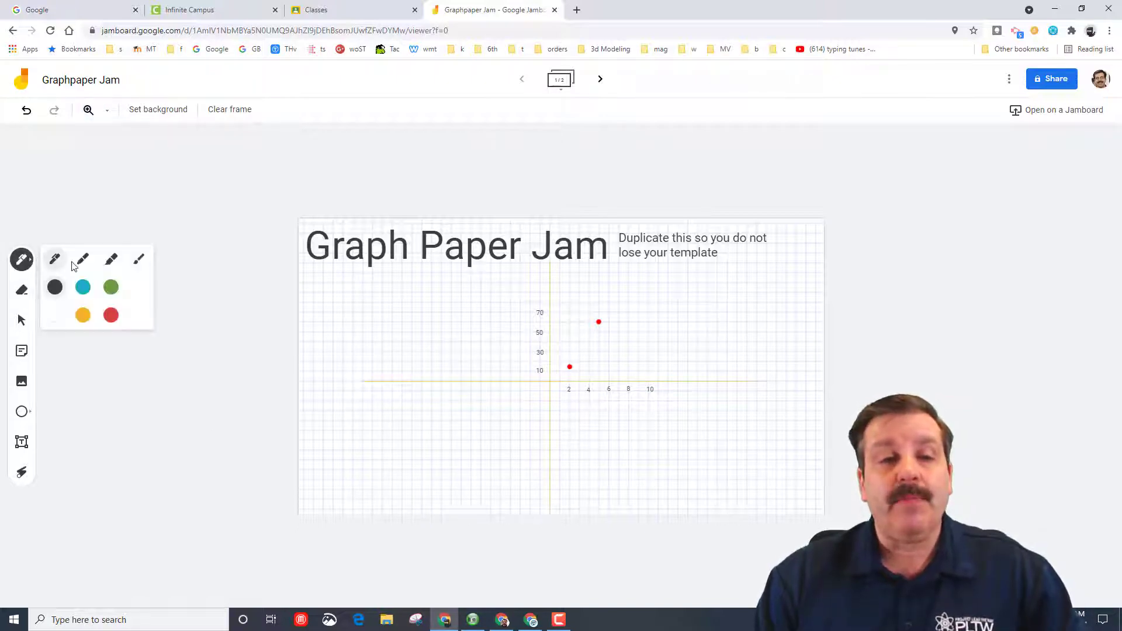
{"action": "left_click", "coordinate": [82, 287]}
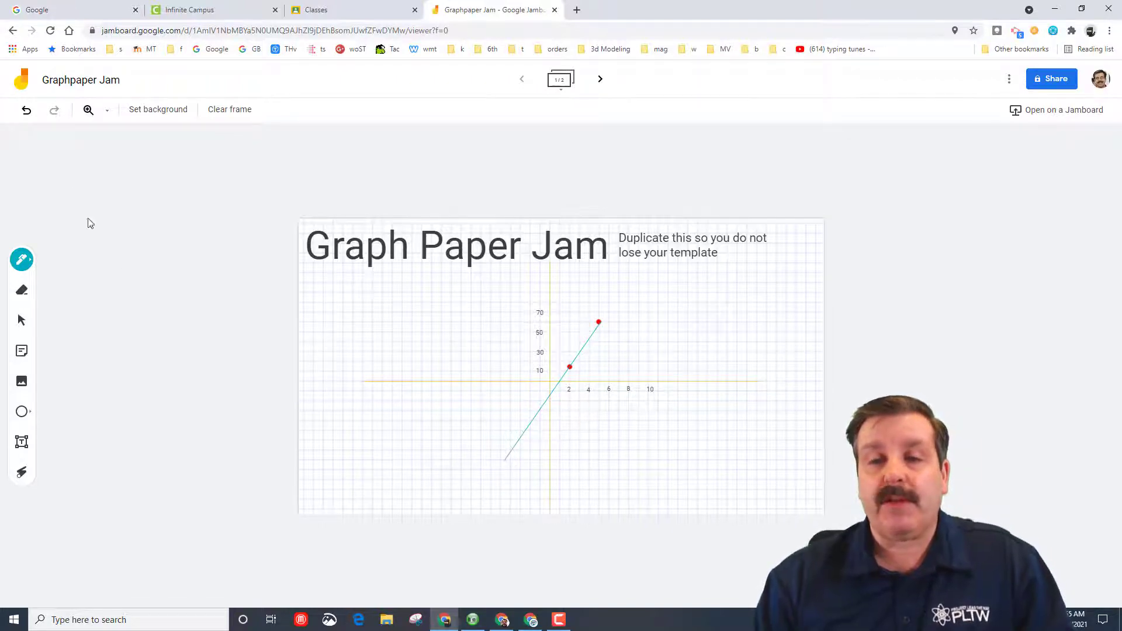
{"action": "left_click", "coordinate": [107, 110]}
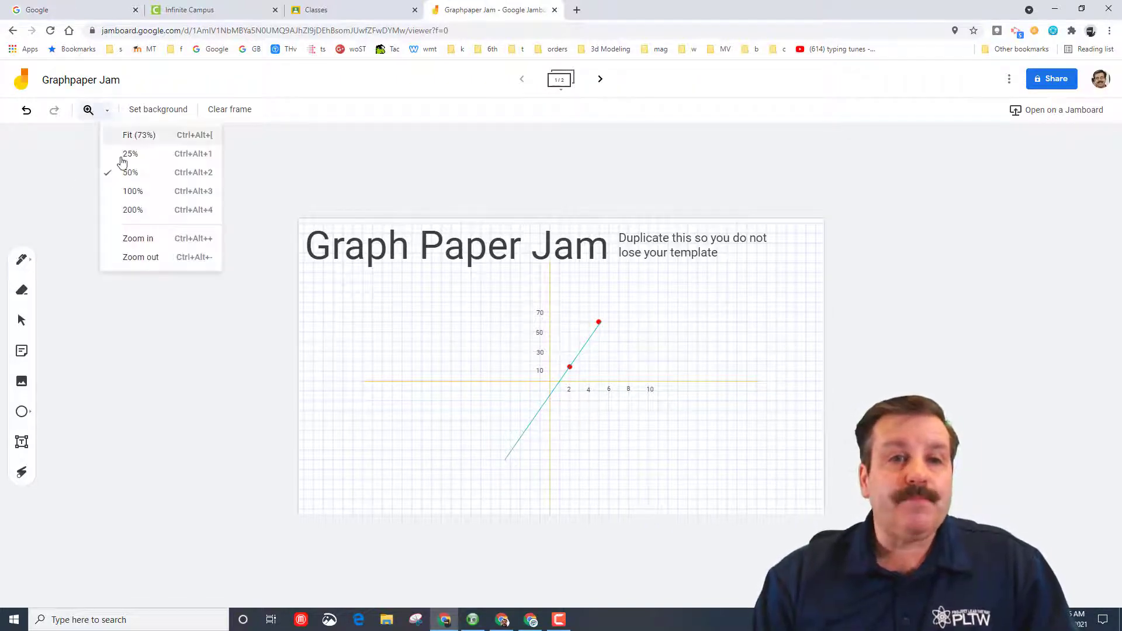
{"action": "left_click", "coordinate": [132, 191]}
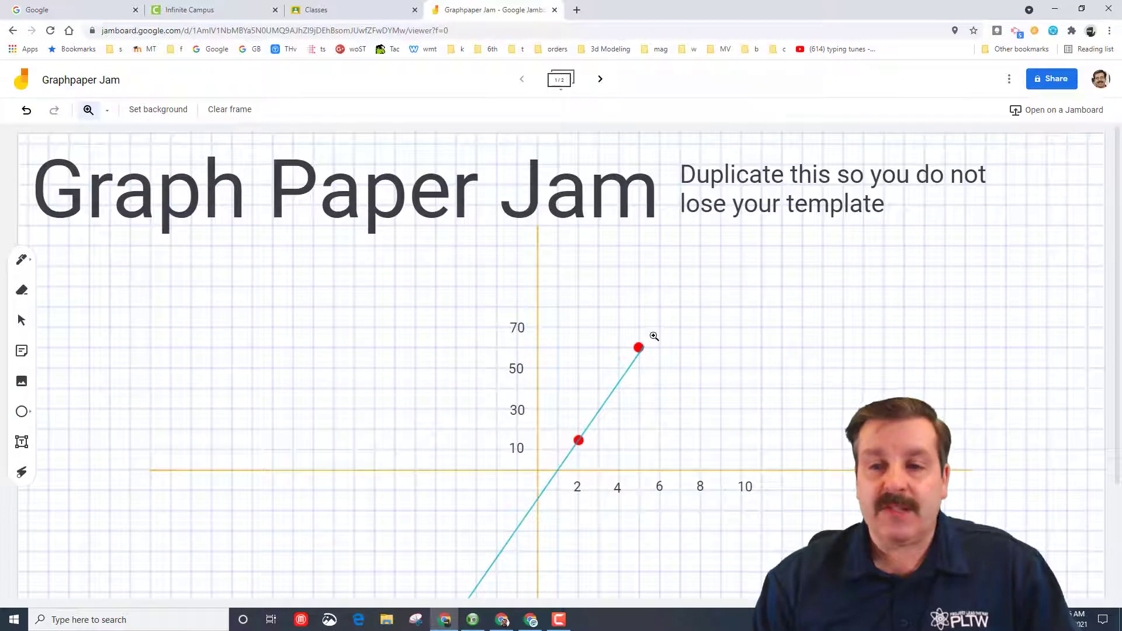
{"action": "left_click", "coordinate": [22, 290]}
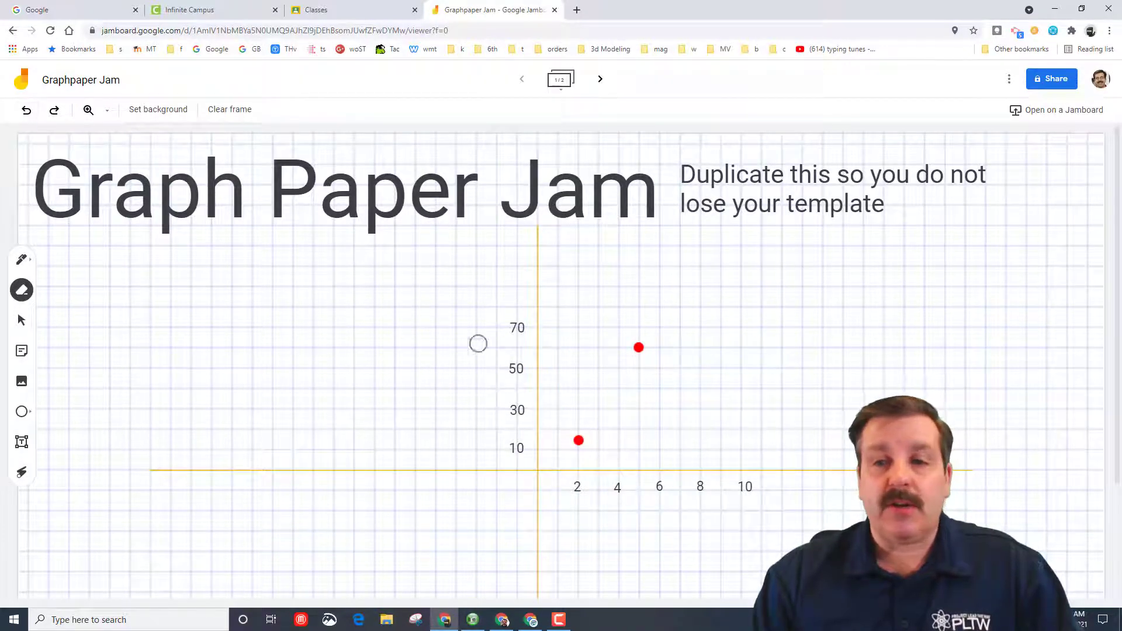
Step: Draw a straight teal line from the upper red dot through the lower one, past the x-axis
{"action": "left_click", "coordinate": [22, 259]}
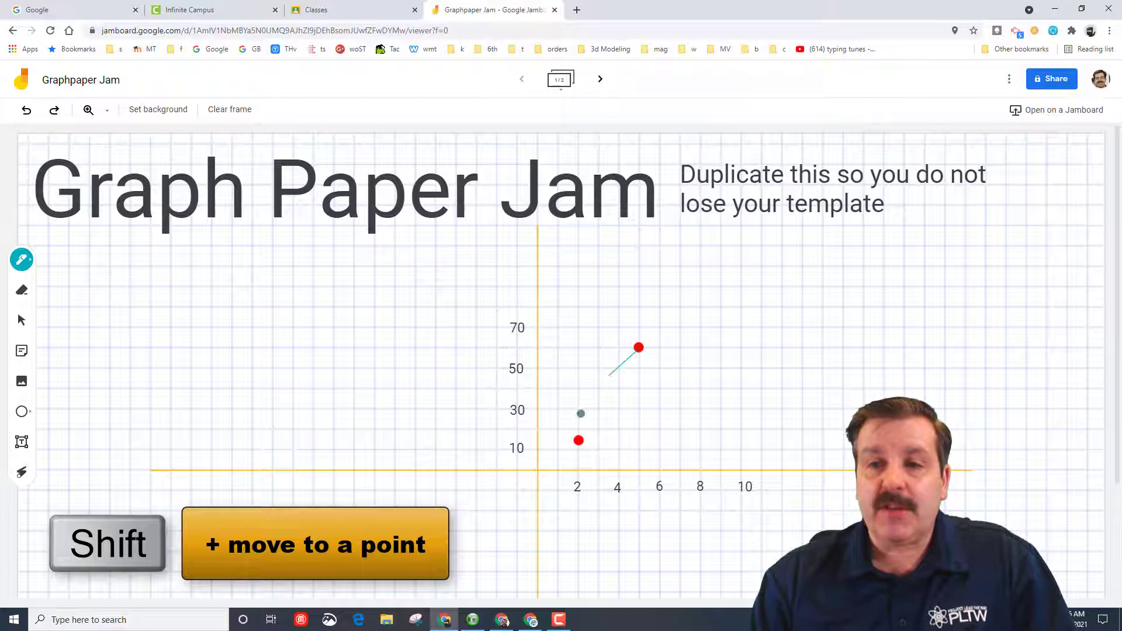
{"action": "left_click_drag", "start_coordinate": [580, 411], "coordinate": [472, 564]}
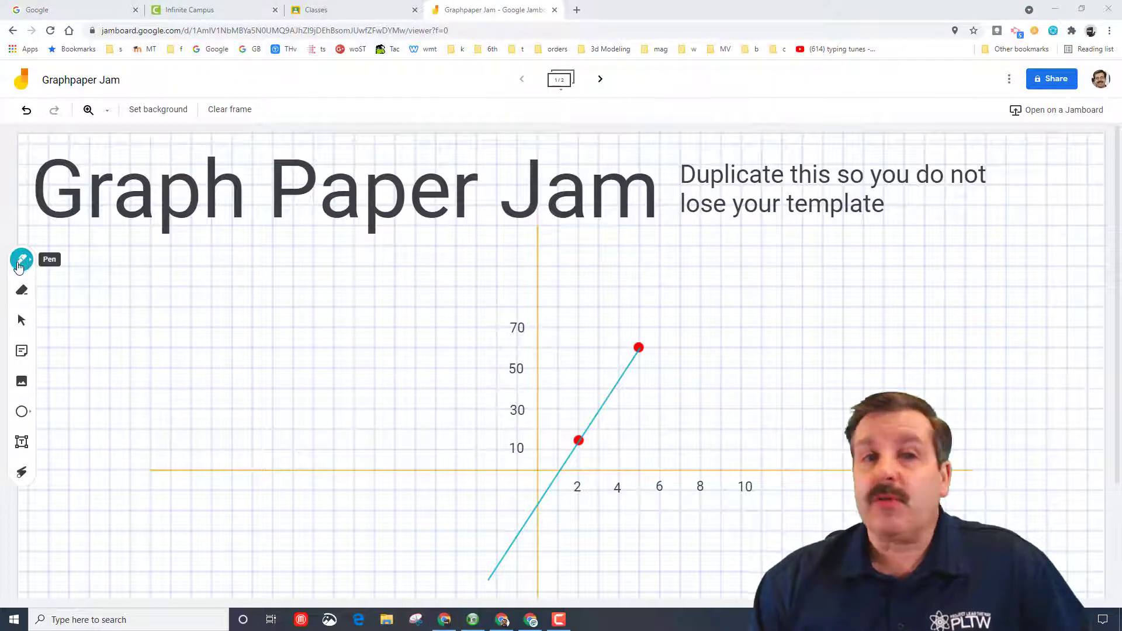
{"action": "left_click", "coordinate": [21, 260]}
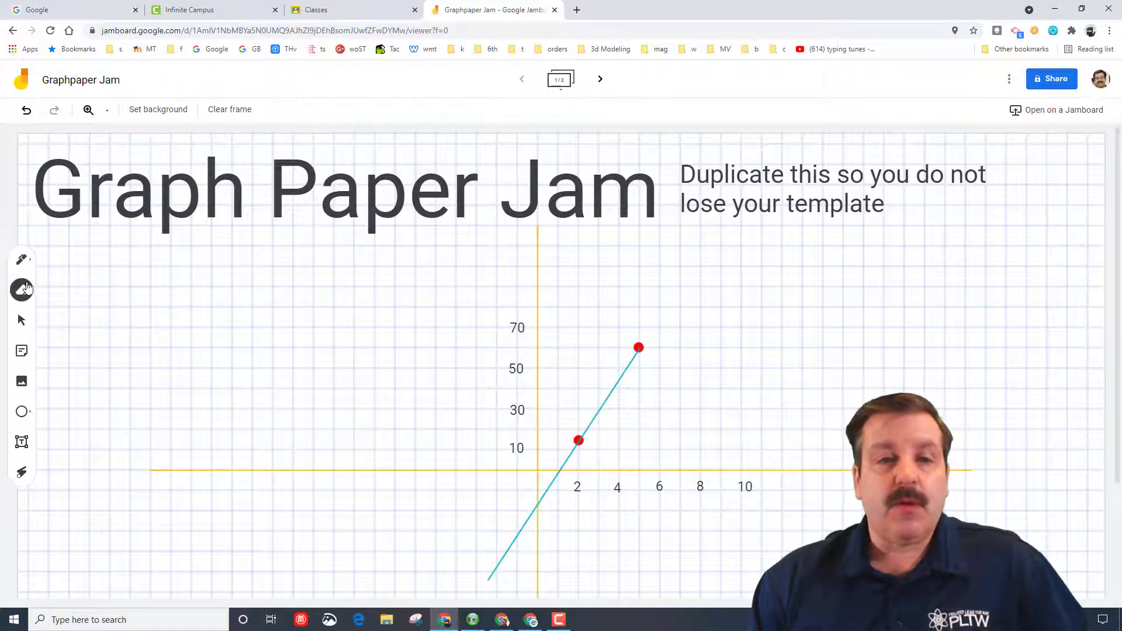
{"action": "left_click", "coordinate": [22, 290]}
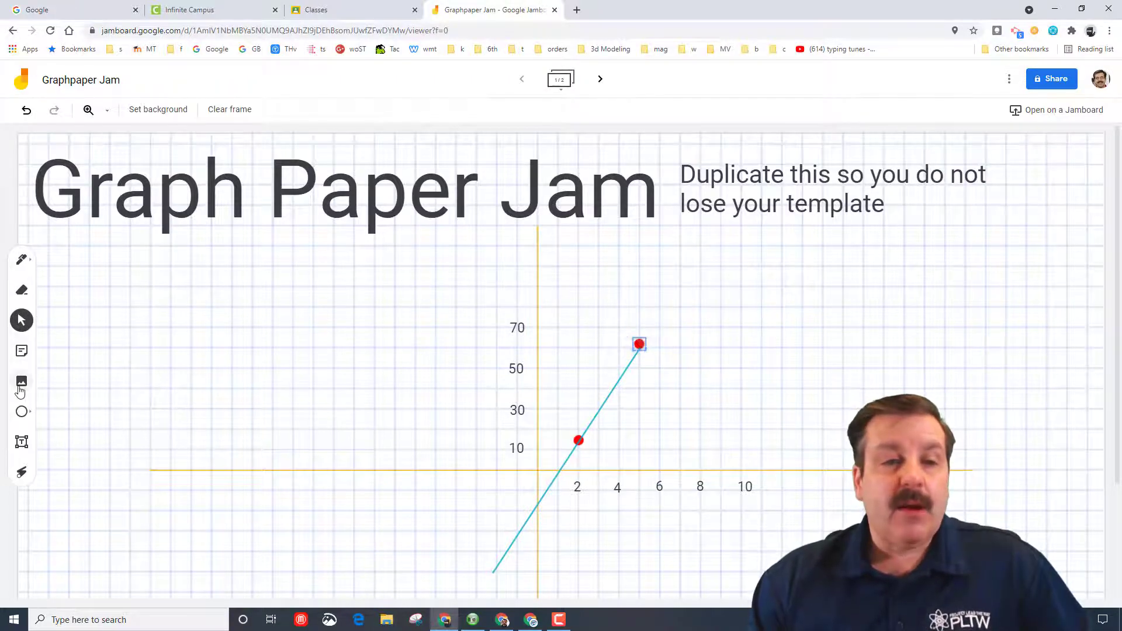
{"action": "left_click", "coordinate": [22, 381]}
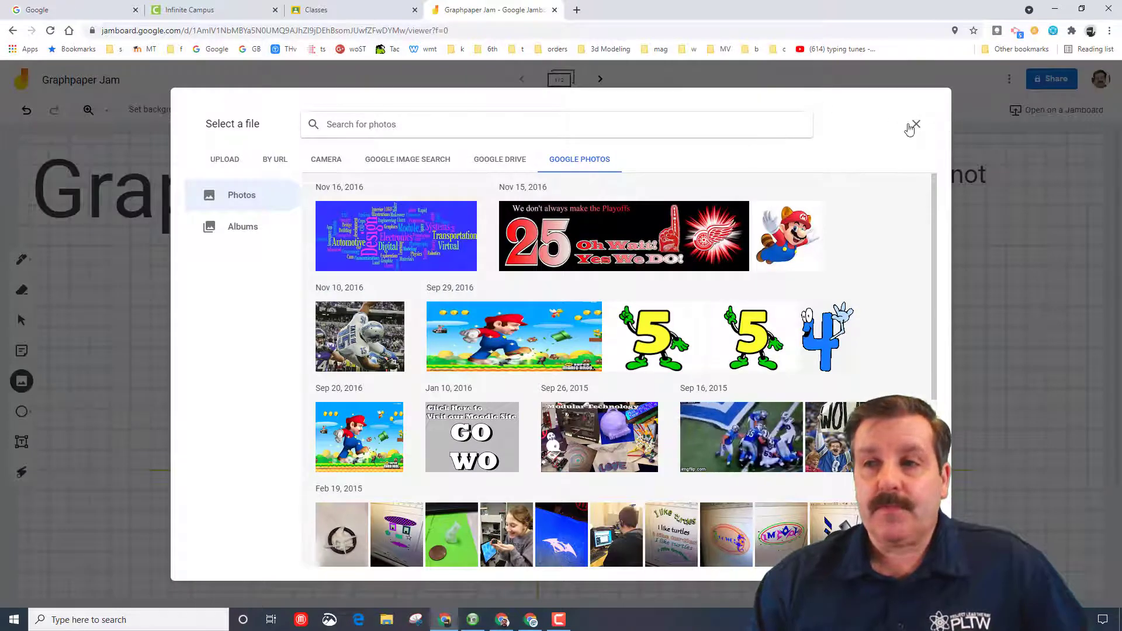
{"action": "left_click", "coordinate": [916, 123]}
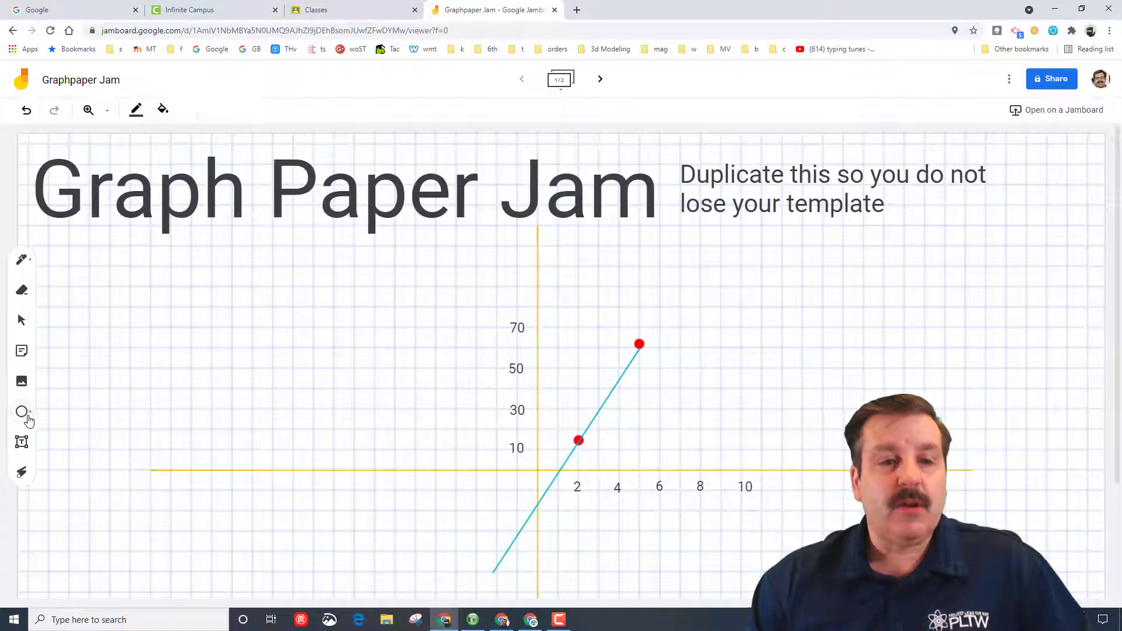
Step: Add a text box left of the y-axis reading 'This is a example of hours fishing and fish to take home'
{"action": "left_click", "coordinate": [21, 412]}
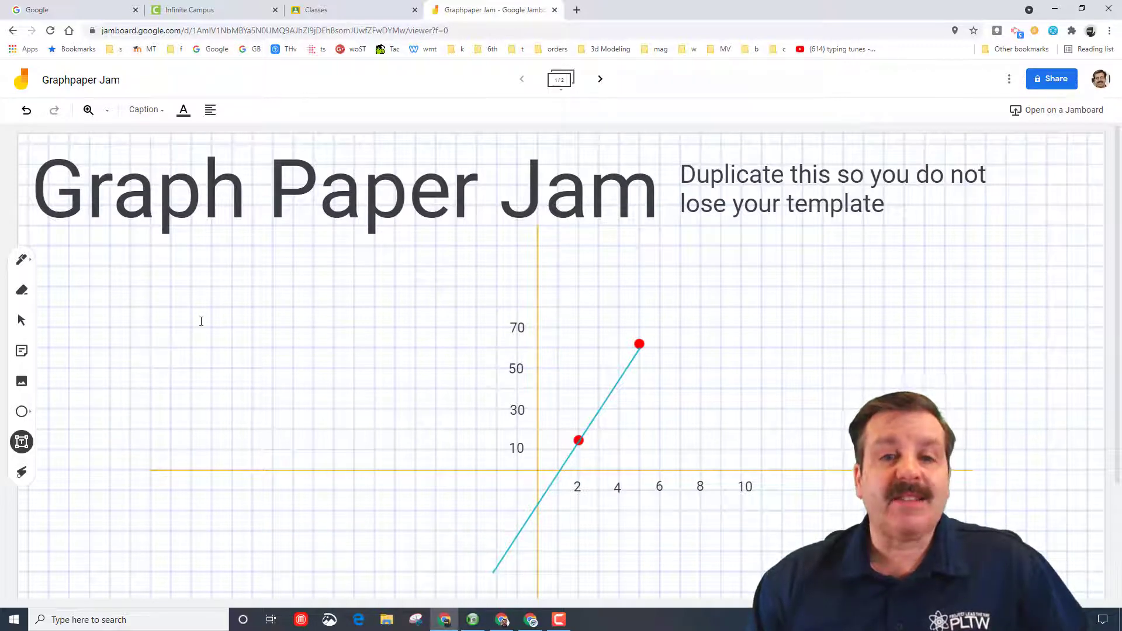
{"action": "left_click", "coordinate": [201, 321]}
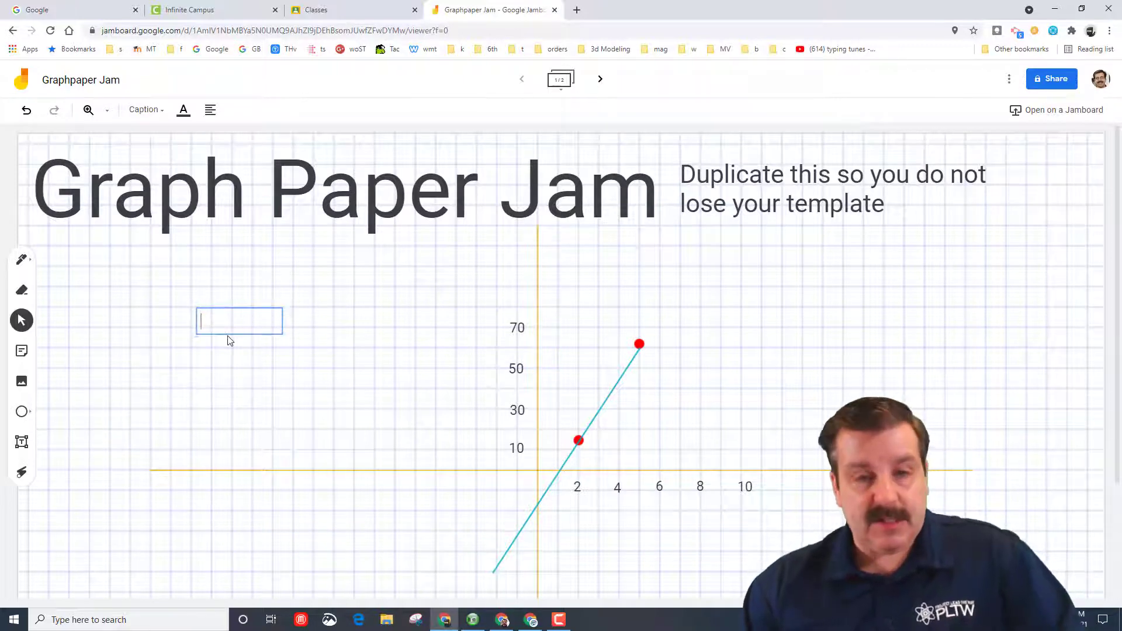
{"action": "type", "text": "This is a example of hours fishing and fish to take home"}
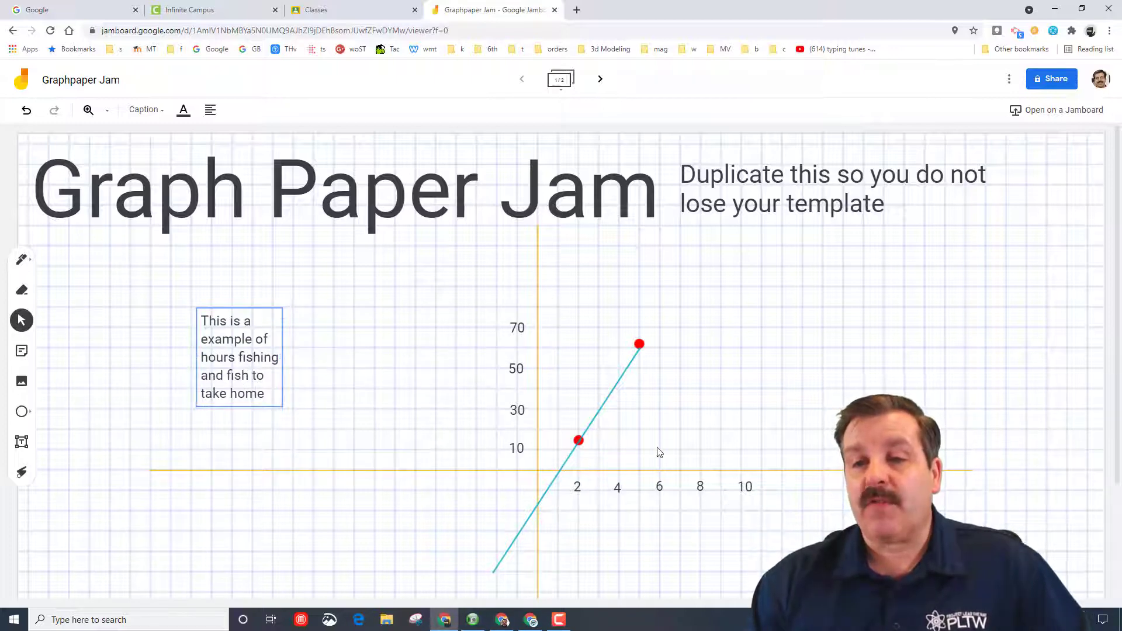
{"action": "mouse_move", "coordinate": [744, 350]}
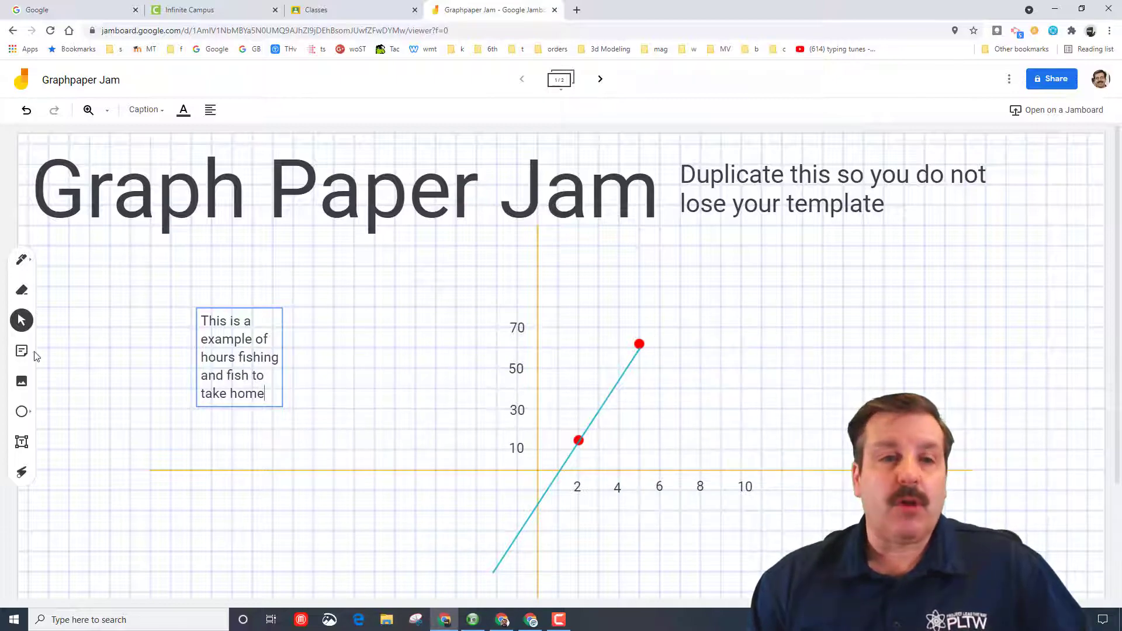
Step: Search web images for 'fish', insert the hanging-fish photo, and move it beside the line
{"action": "left_click", "coordinate": [21, 381]}
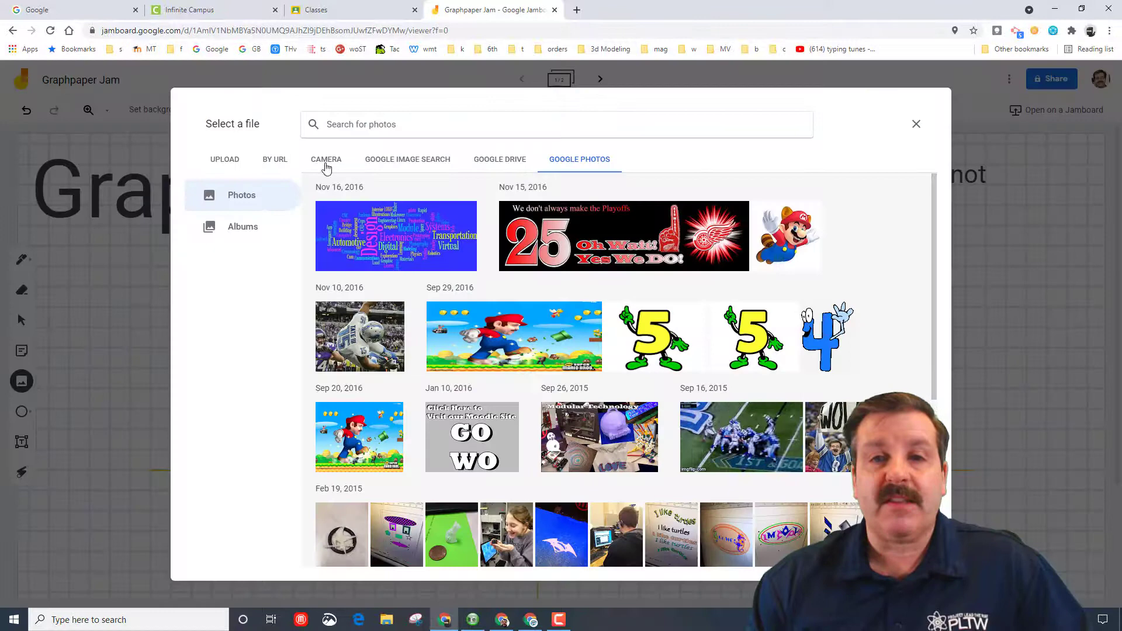
{"action": "left_click", "coordinate": [407, 159]}
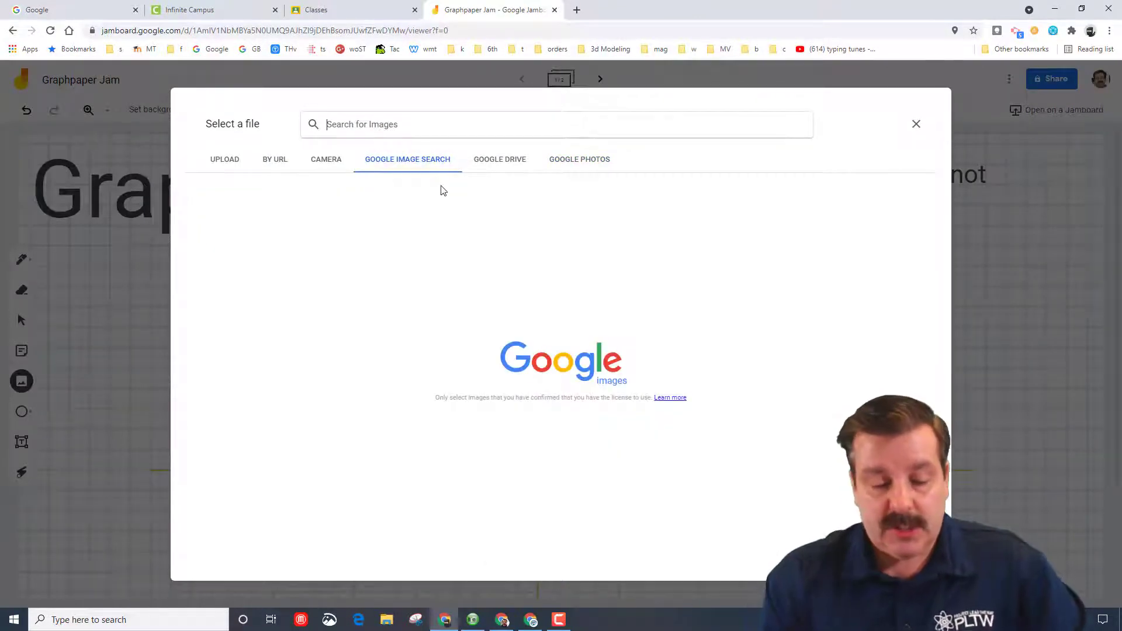
{"action": "type", "text": "fishing"}
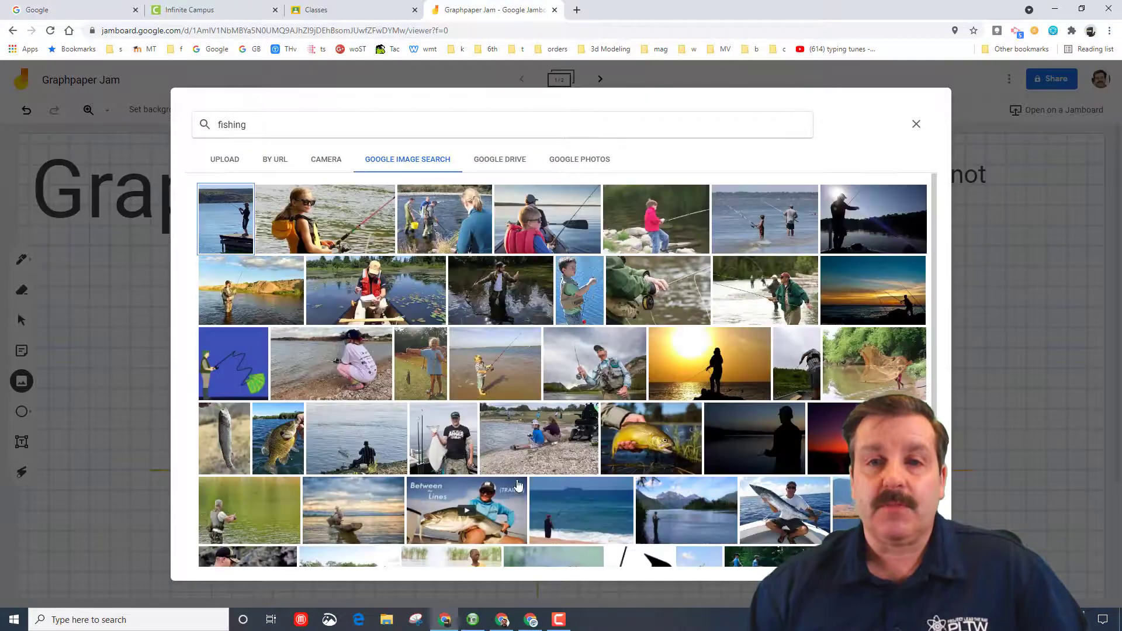
{"action": "scroll", "scroll_direction": "down", "scroll_amount": 3}
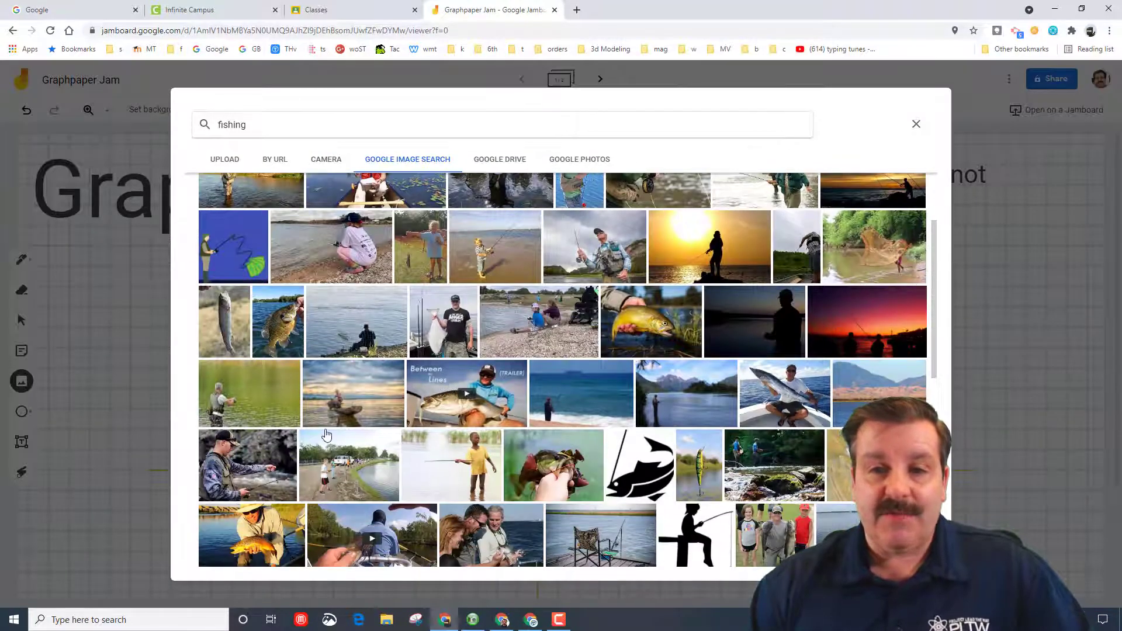
{"action": "scroll", "scroll_direction": "down", "scroll_amount": 3}
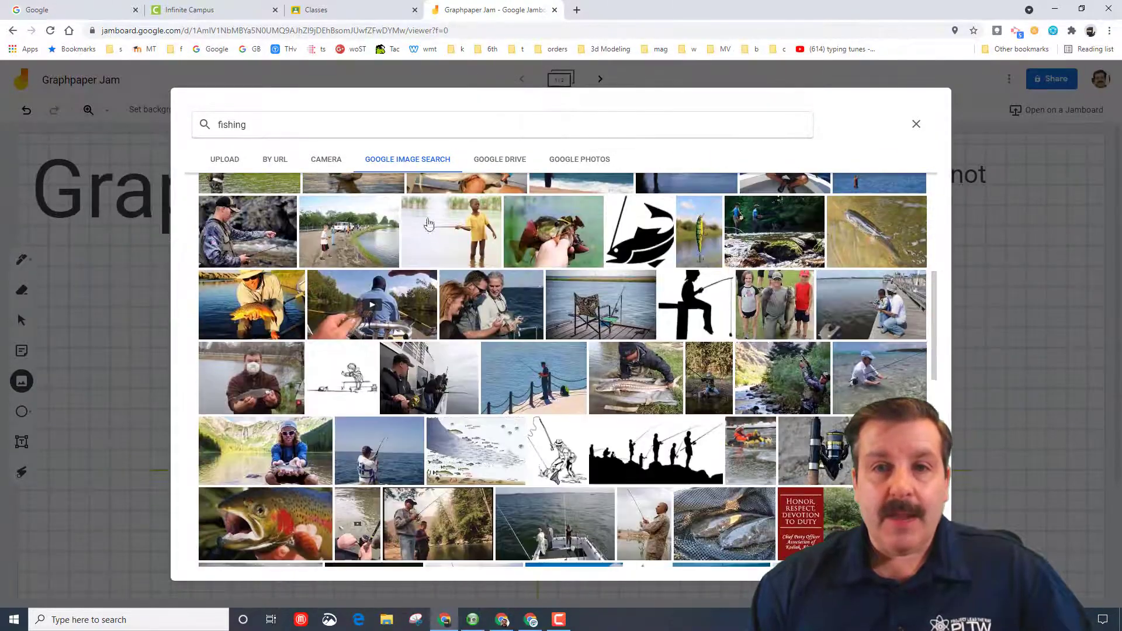
{"action": "scroll", "scroll_direction": "down", "scroll_amount": 3}
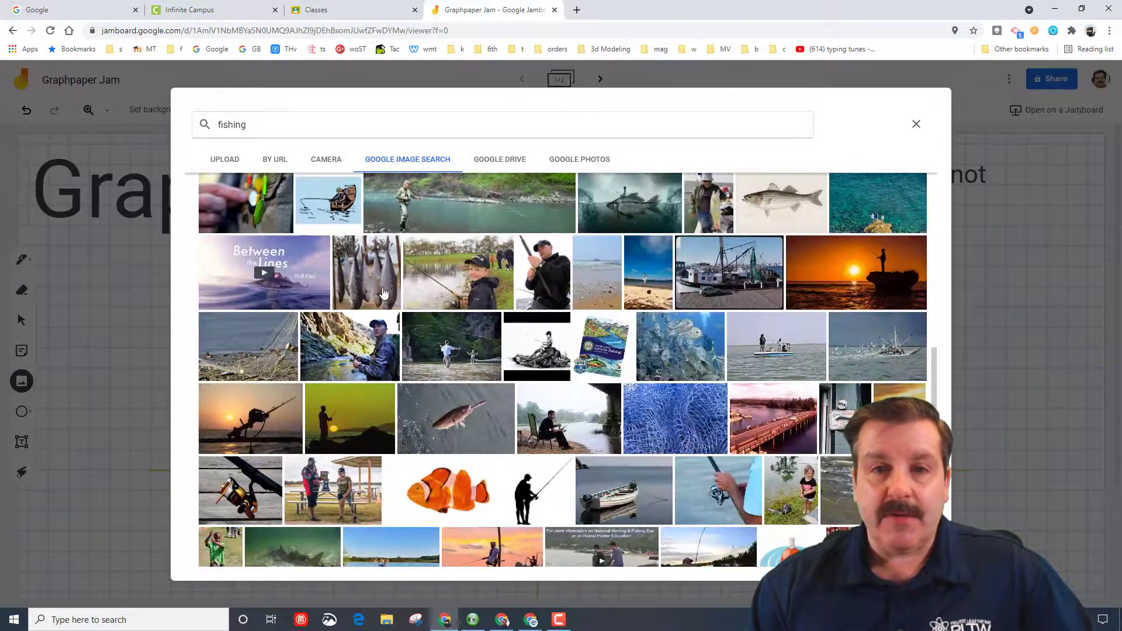
{"action": "left_click", "coordinate": [916, 124]}
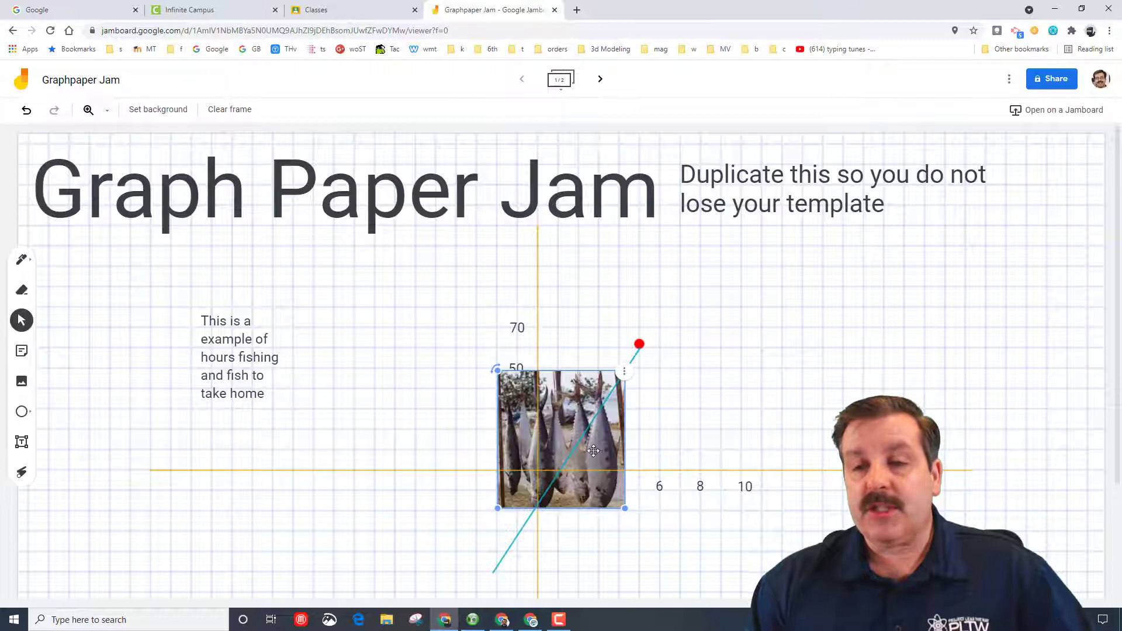
{"action": "left_click_drag", "start_coordinate": [561, 442], "coordinate": [952, 296]}
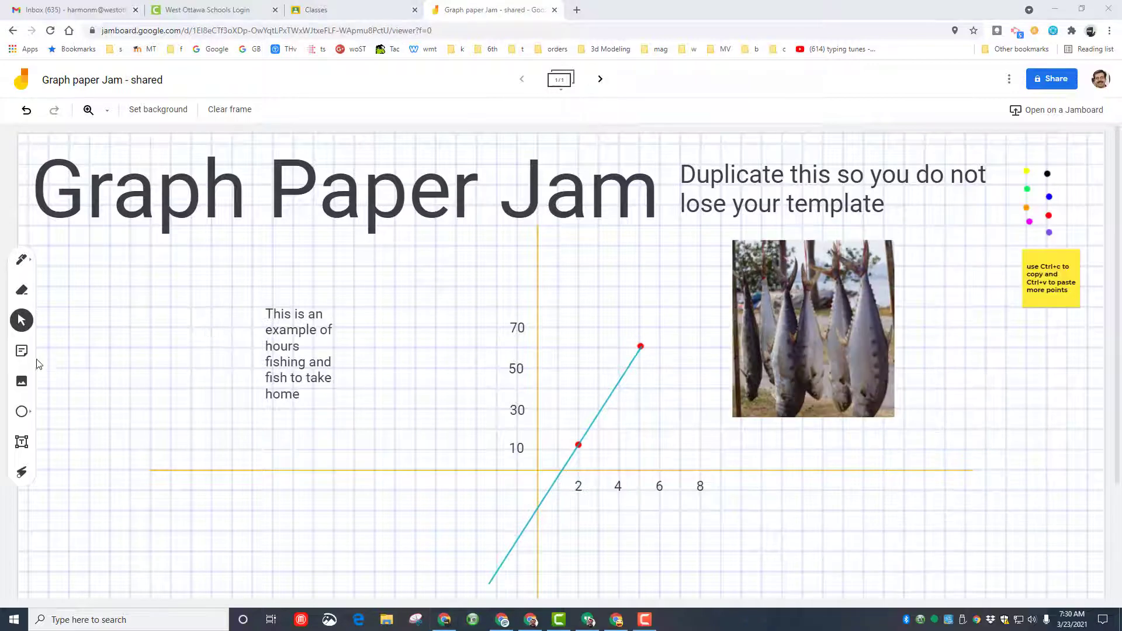
Step: Add a green 'Nice Catch' sticky note, moved and resized beside the fish photo
{"action": "left_click", "coordinate": [21, 351]}
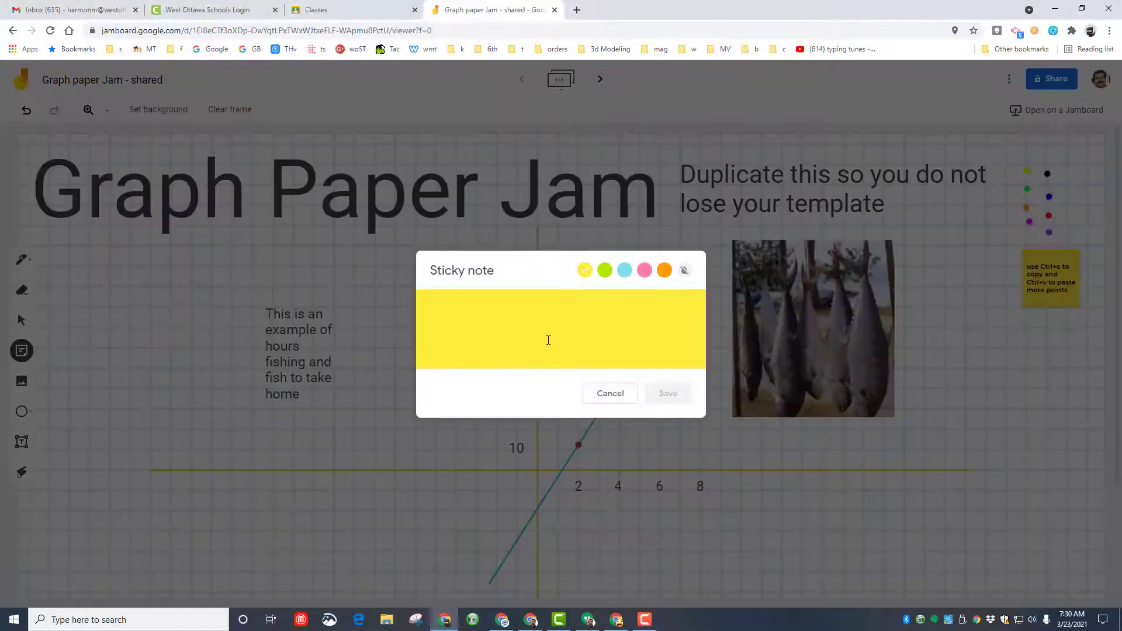
{"action": "type", "text": "Nice Catch"}
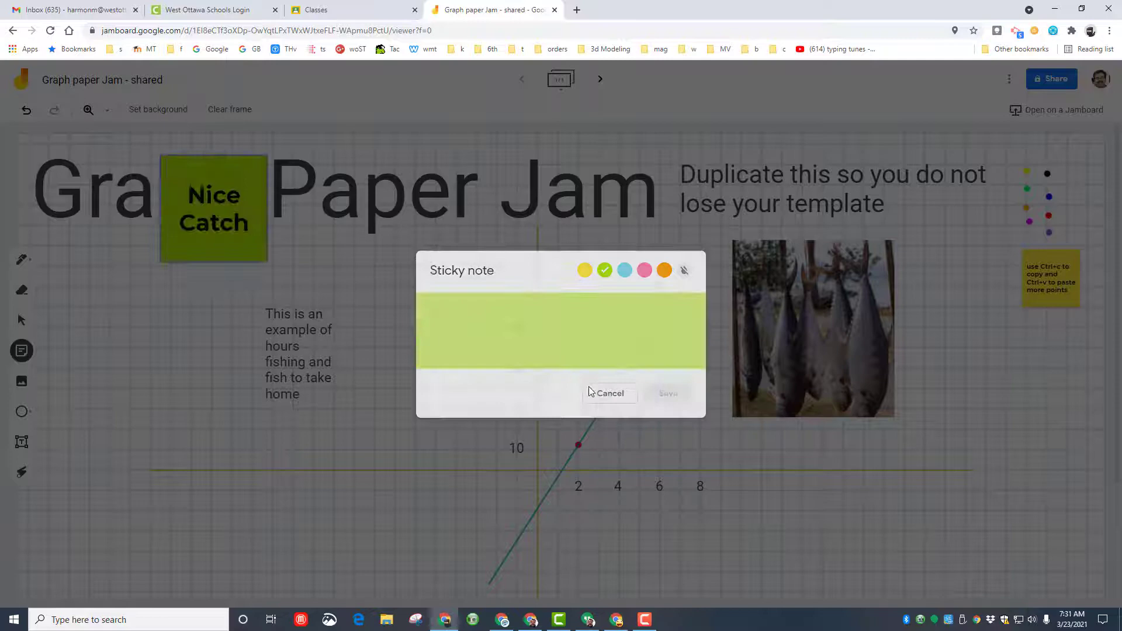
{"action": "left_click", "coordinate": [610, 394]}
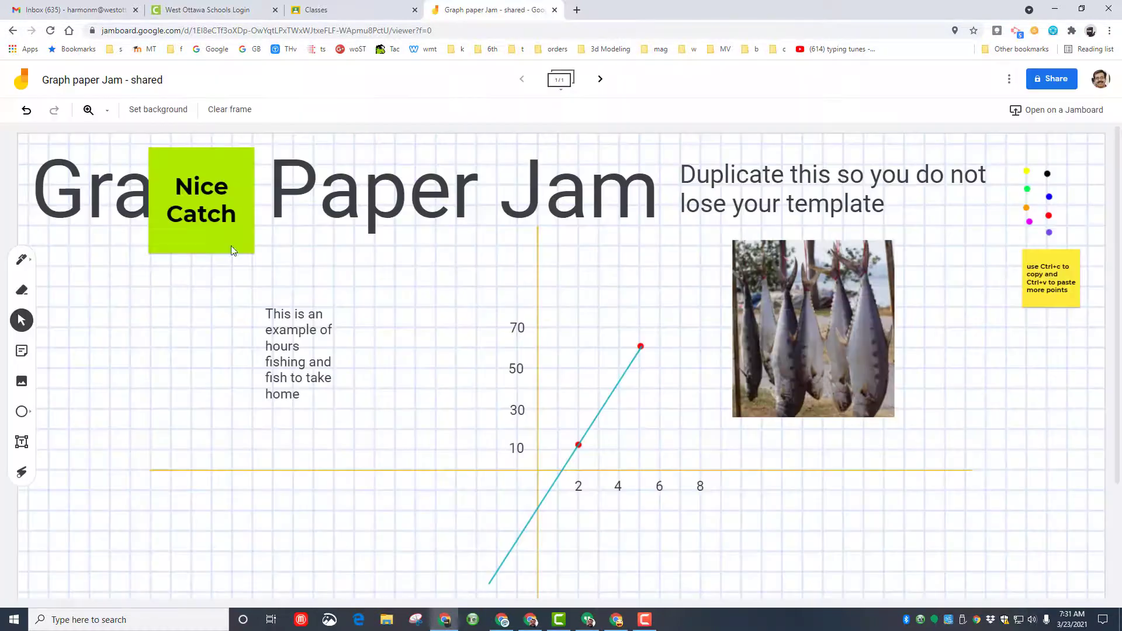
{"action": "left_click_drag", "start_coordinate": [201, 200], "coordinate": [975, 408]}
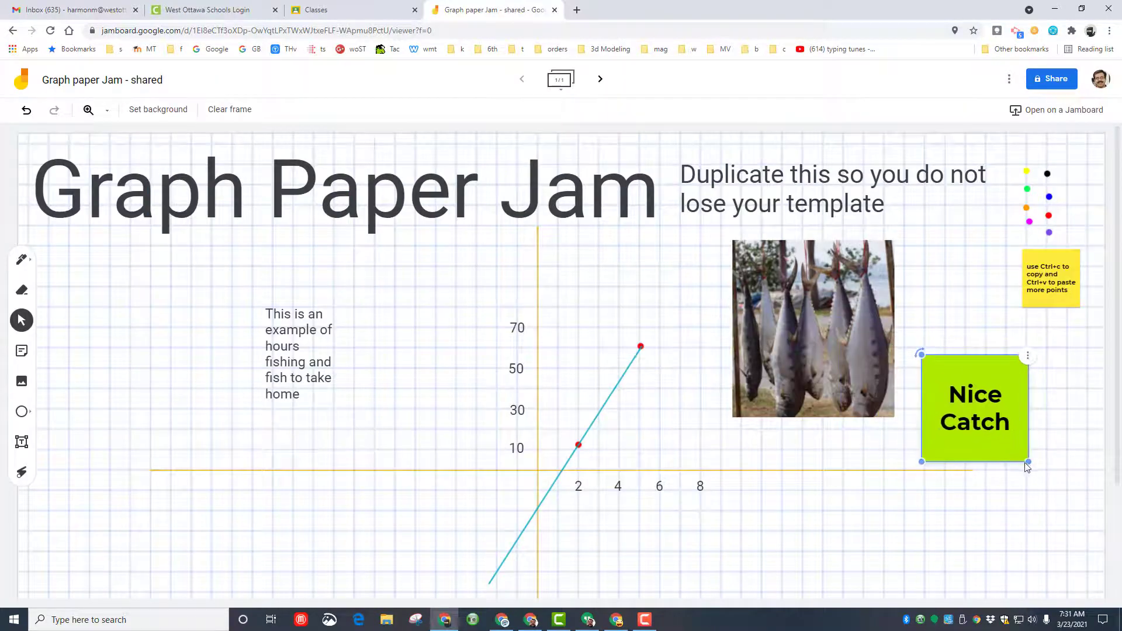
{"action": "left_click_drag", "start_coordinate": [1027, 462], "coordinate": [973, 429]}
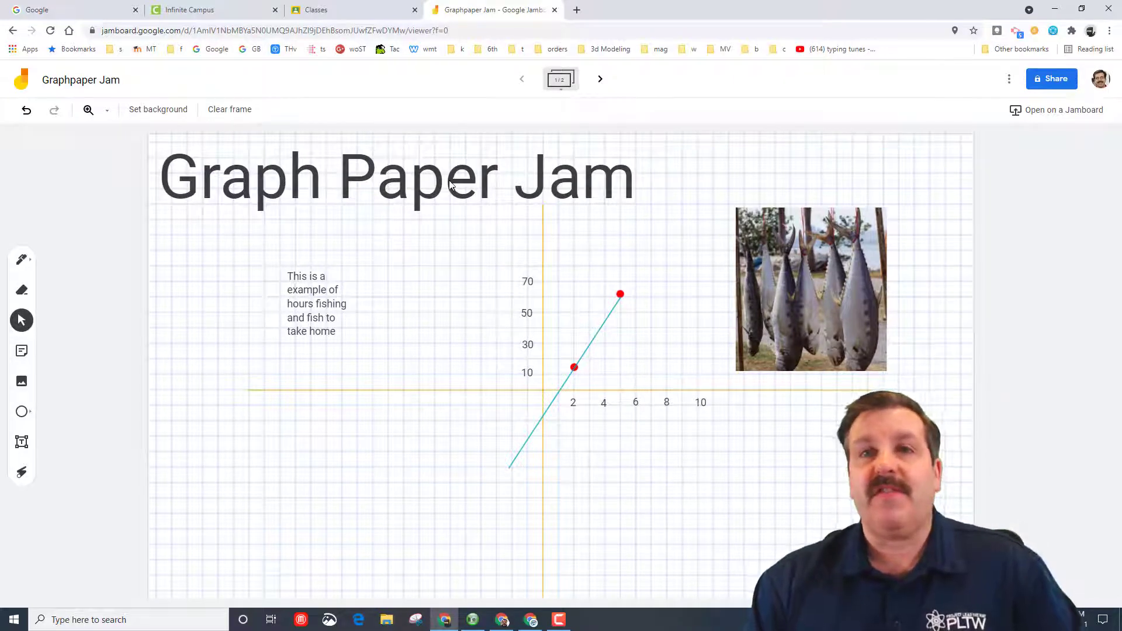
{"action": "mouse_move", "coordinate": [649, 478]}
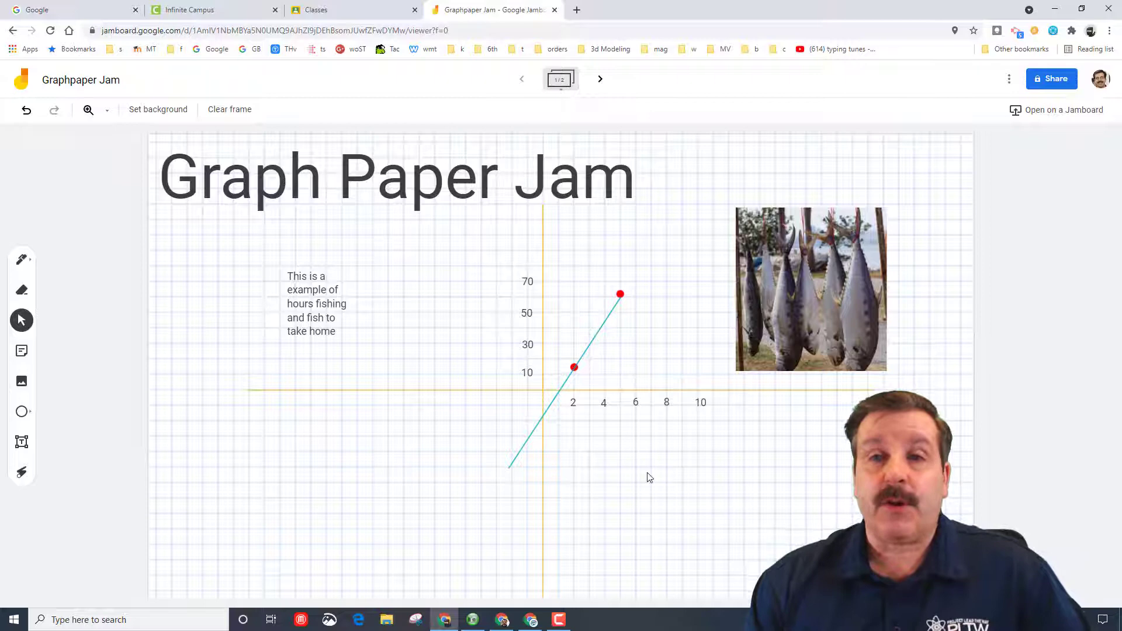
{"action": "mouse_move", "coordinate": [1009, 79]}
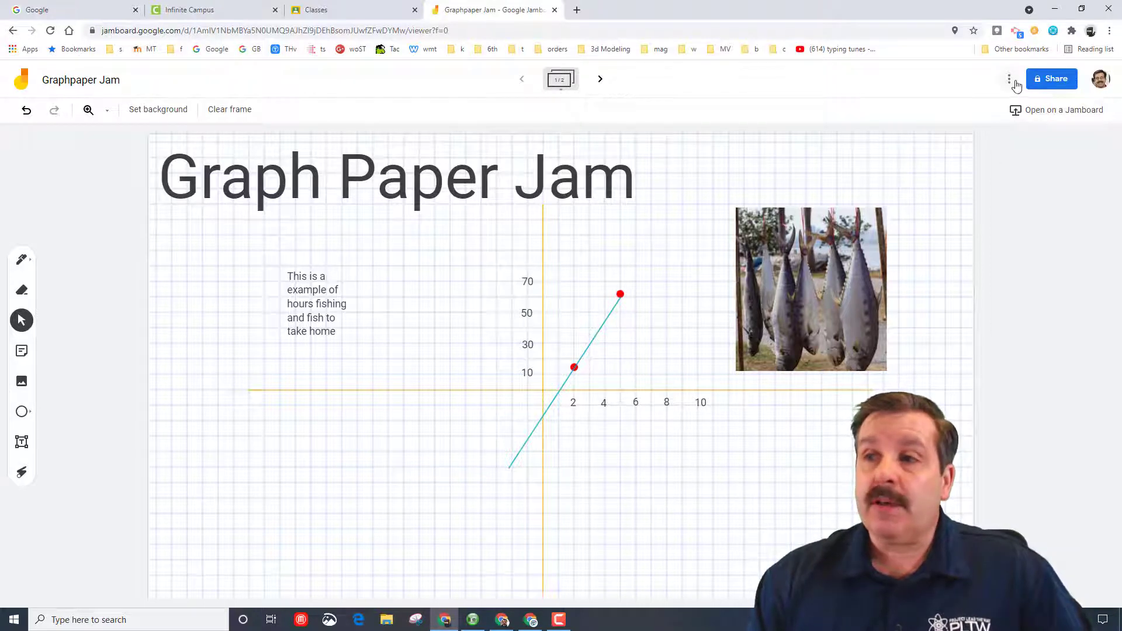
Step: Check the board's file options, then open the Graphpaper Jam sharing settings
{"action": "left_click", "coordinate": [1009, 78]}
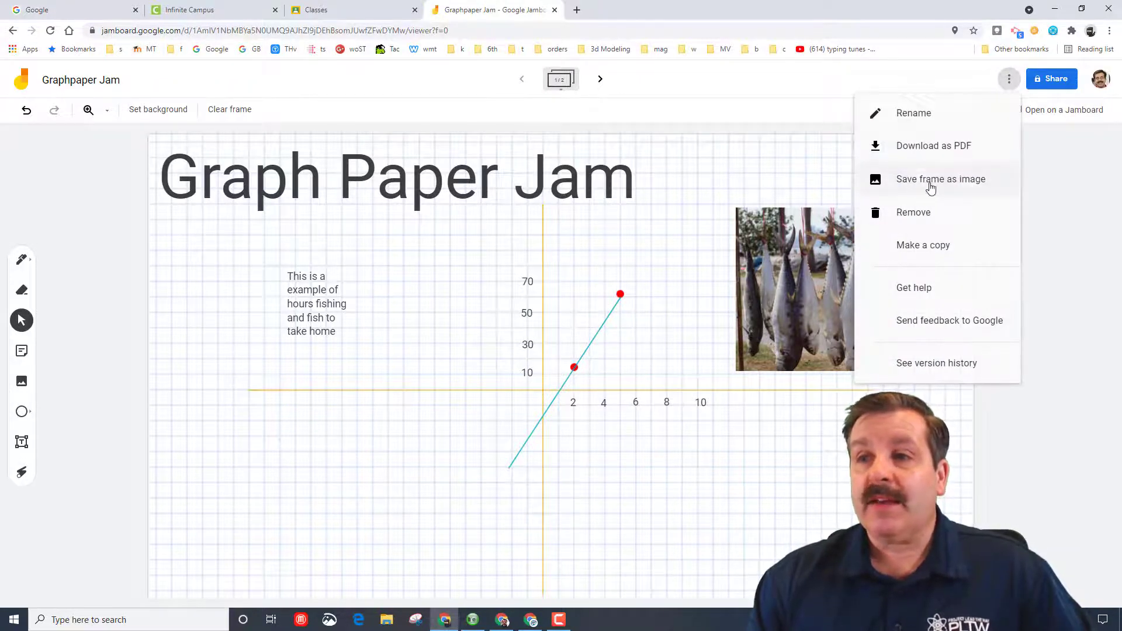
{"action": "mouse_move", "coordinate": [928, 152]}
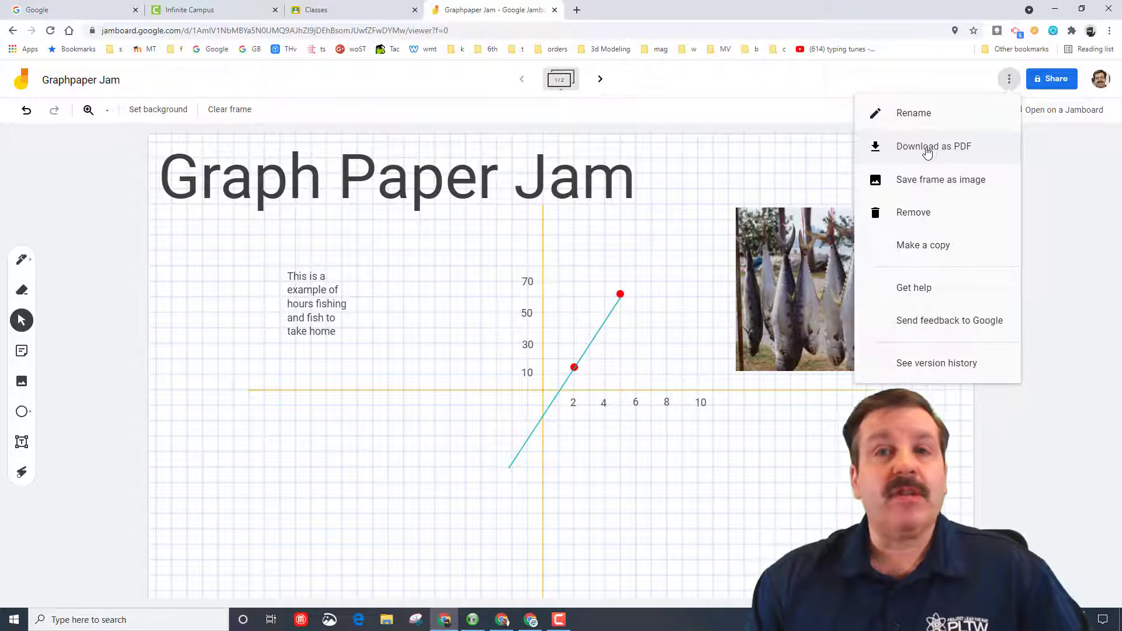
{"action": "mouse_move", "coordinate": [787, 174]}
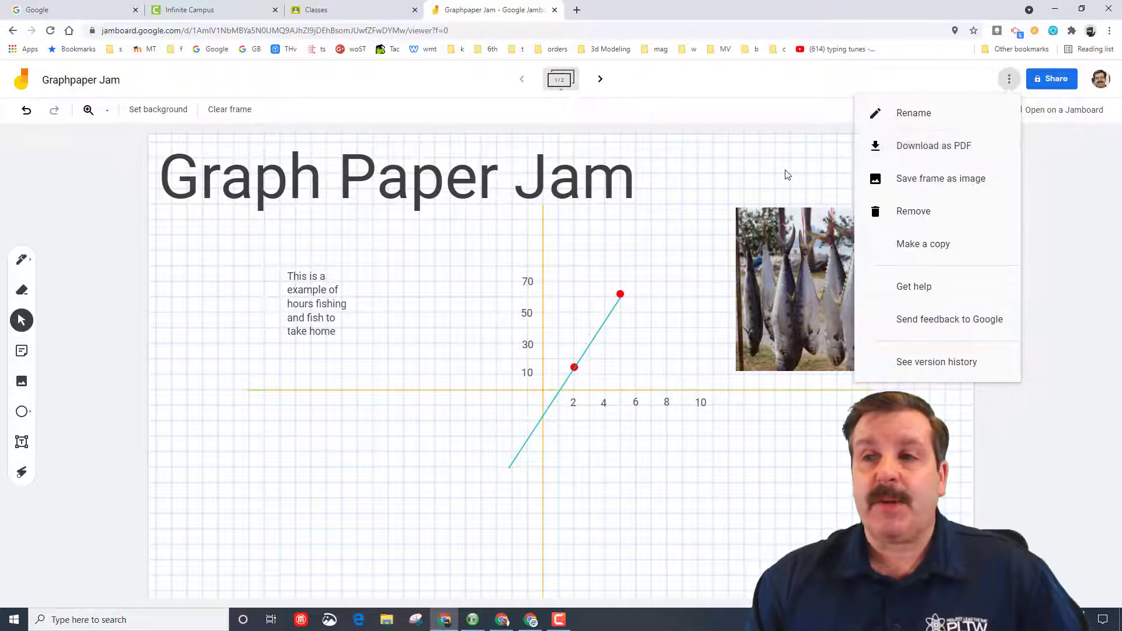
{"action": "left_click", "coordinate": [1051, 78]}
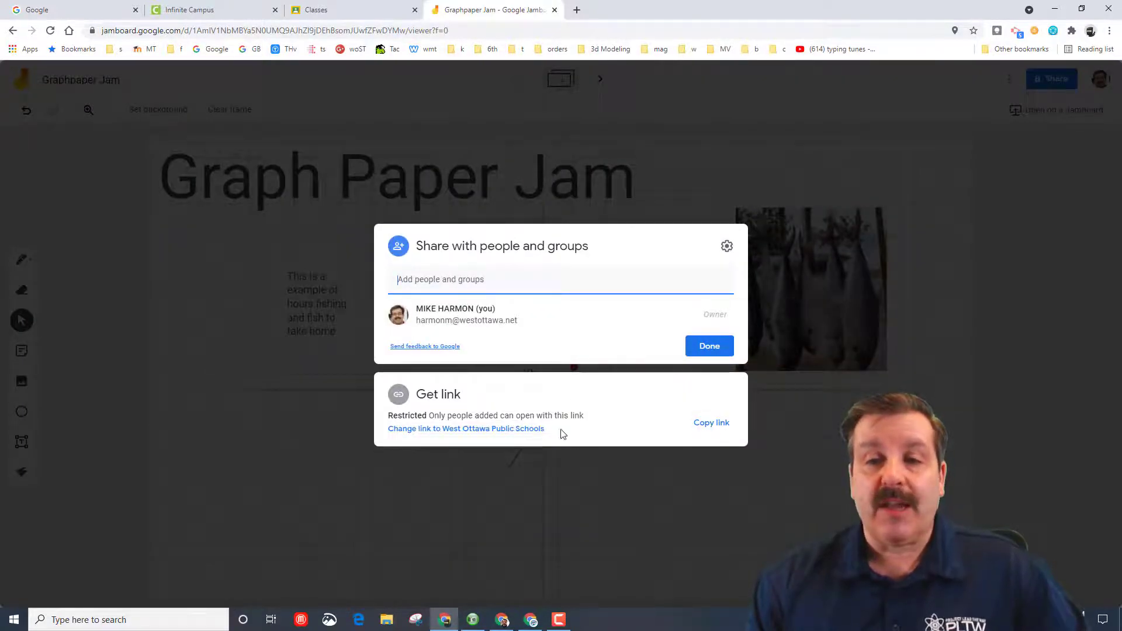
Step: Set the Graphpaper Jam link to 'Anyone with the link' as Viewer, then copy the link
{"action": "left_click", "coordinate": [711, 422]}
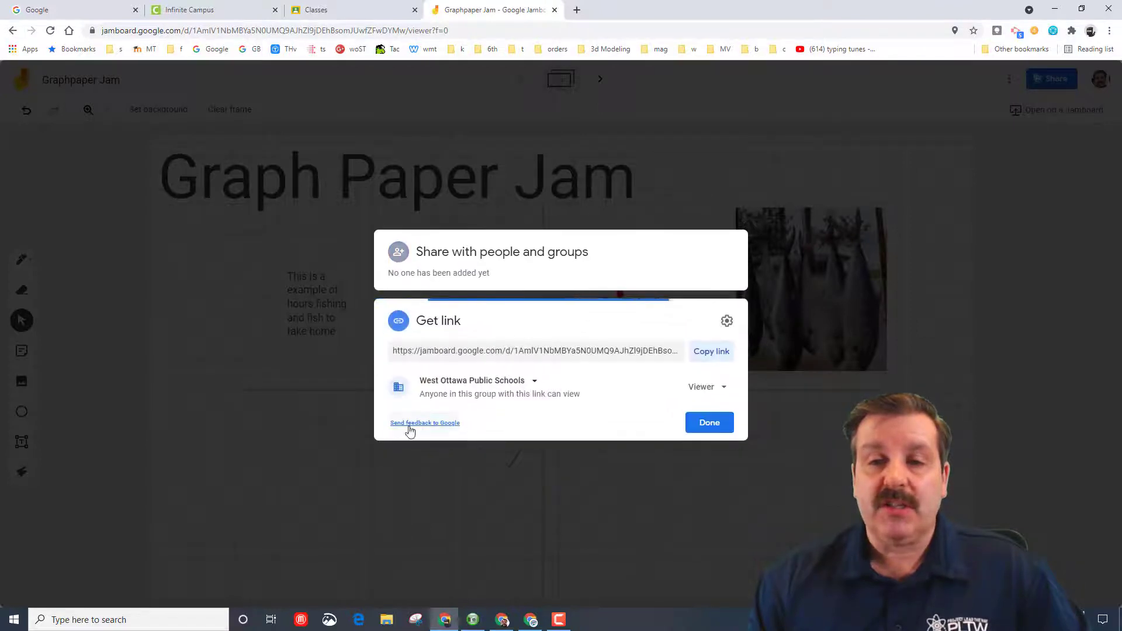
{"action": "left_click", "coordinate": [535, 381]}
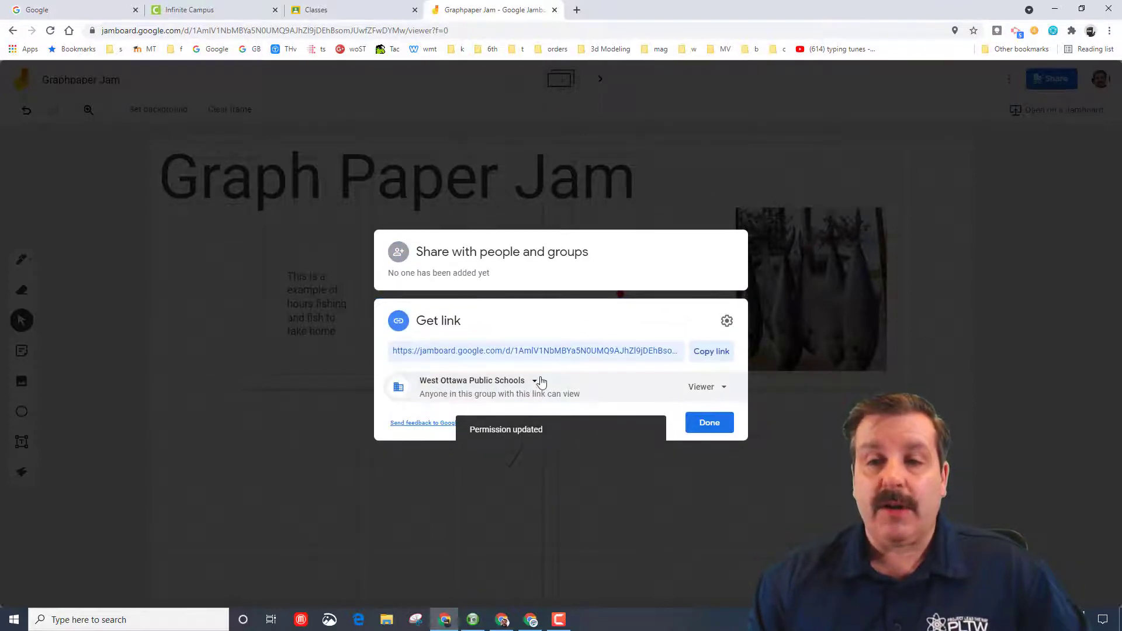
{"action": "left_click", "coordinate": [541, 381]}
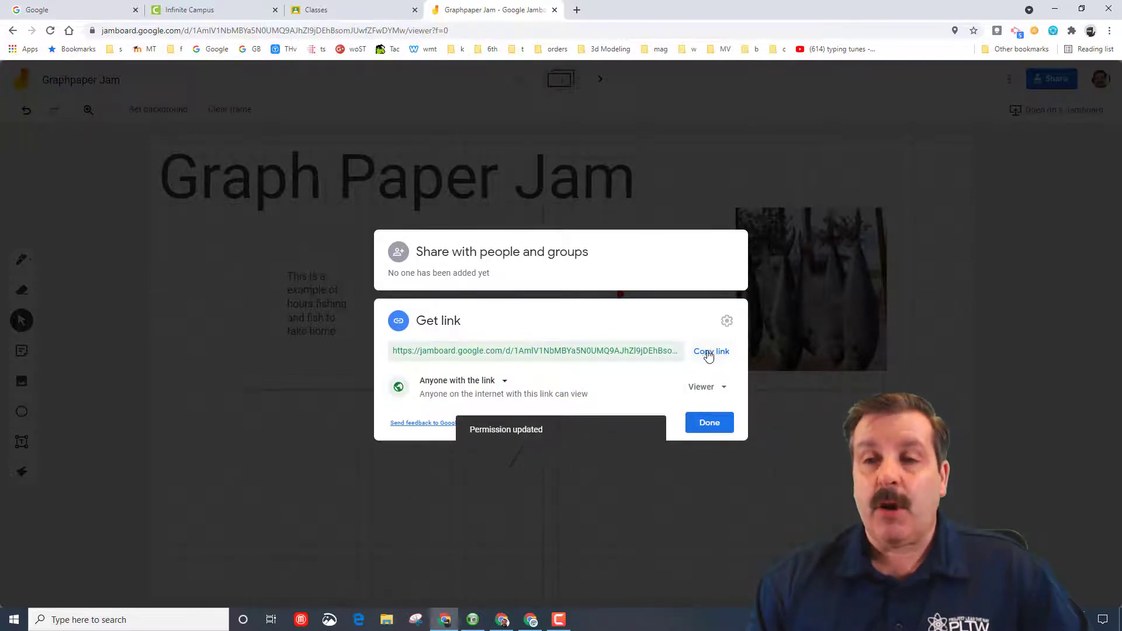
{"action": "left_click", "coordinate": [711, 351]}
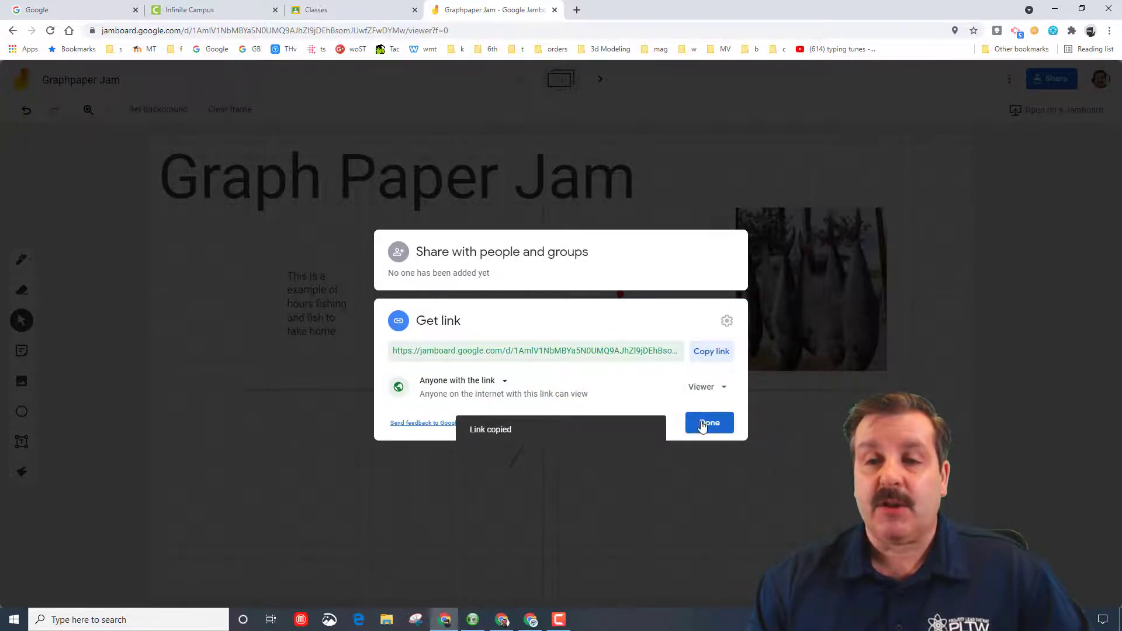
{"action": "left_click", "coordinate": [709, 422]}
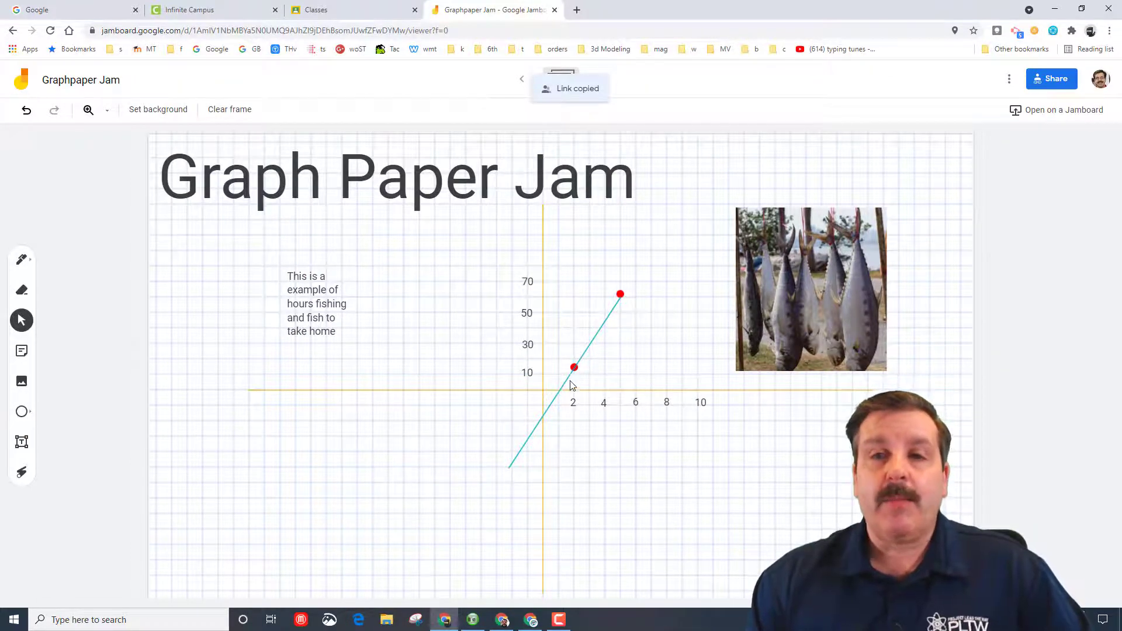
{"action": "mouse_move", "coordinate": [695, 429]}
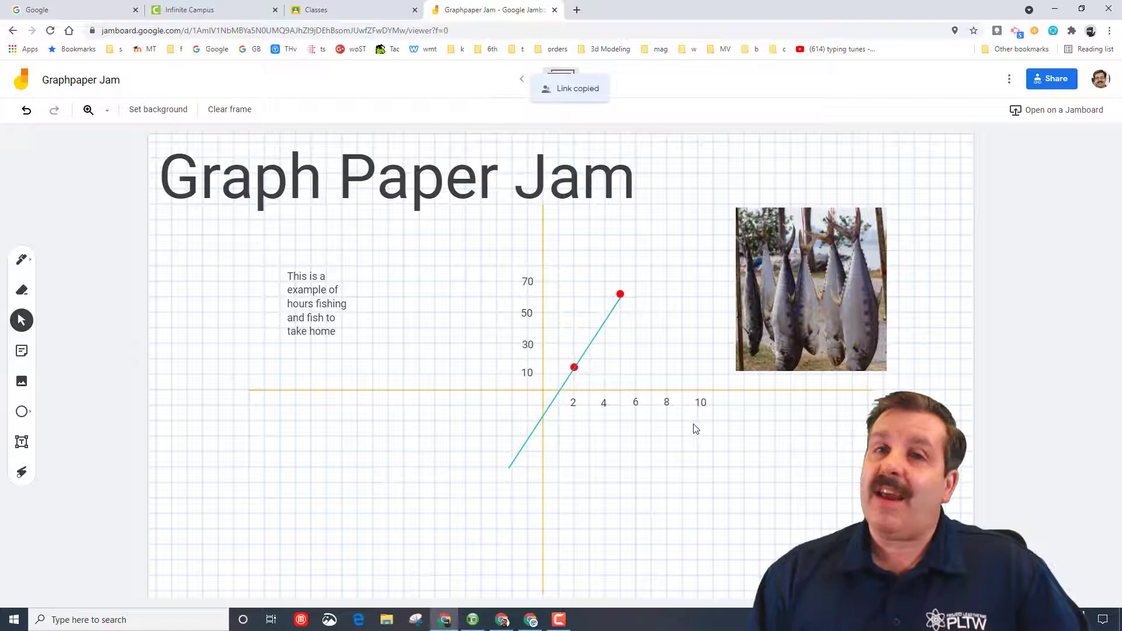